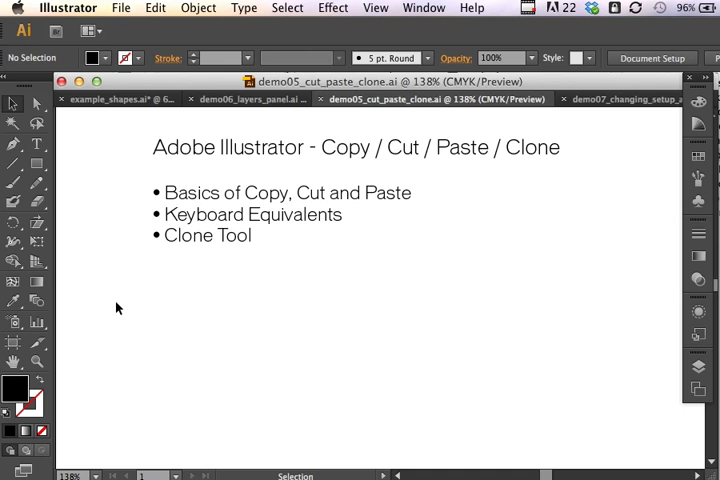
{"action": "mouse_move", "coordinate": [199, 252]}
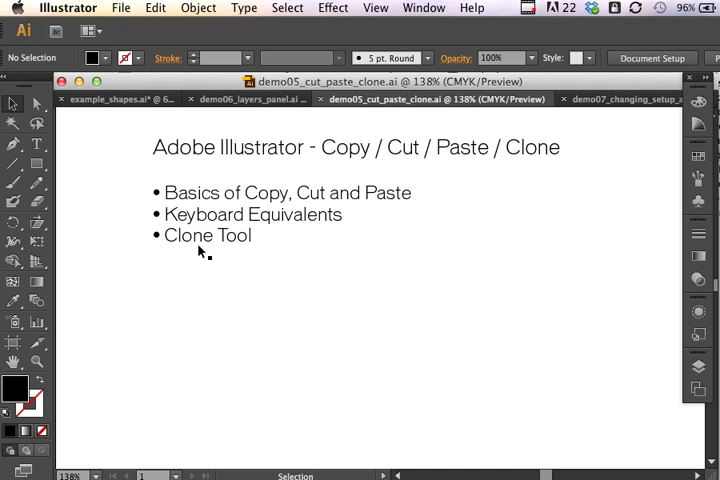
{"action": "mouse_move", "coordinate": [238, 241]}
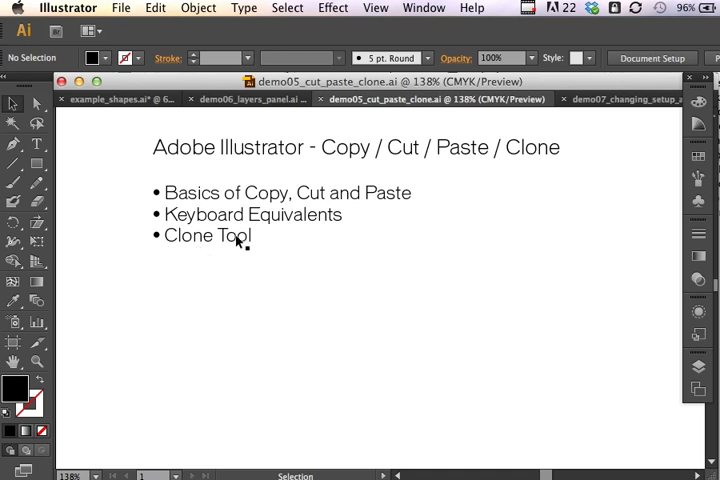
{"action": "mouse_move", "coordinate": [224, 274]}
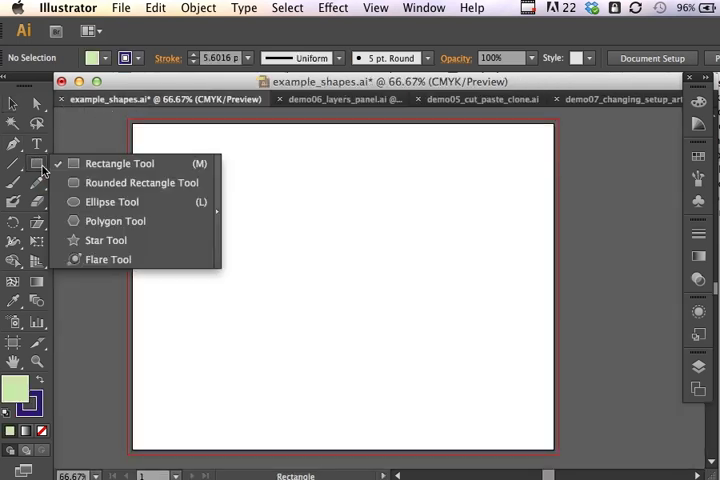
- Draw a circle with the Ellipse Tool in the artboard's upper-left
{"action": "left_click", "coordinate": [111, 201]}
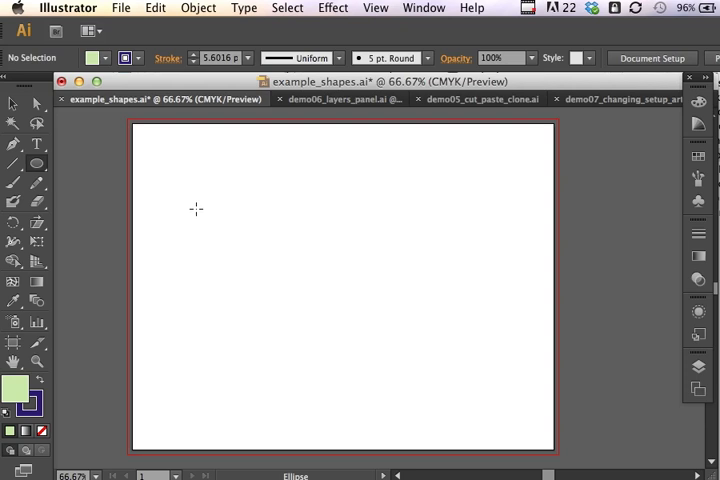
{"action": "mouse_move", "coordinate": [193, 193]}
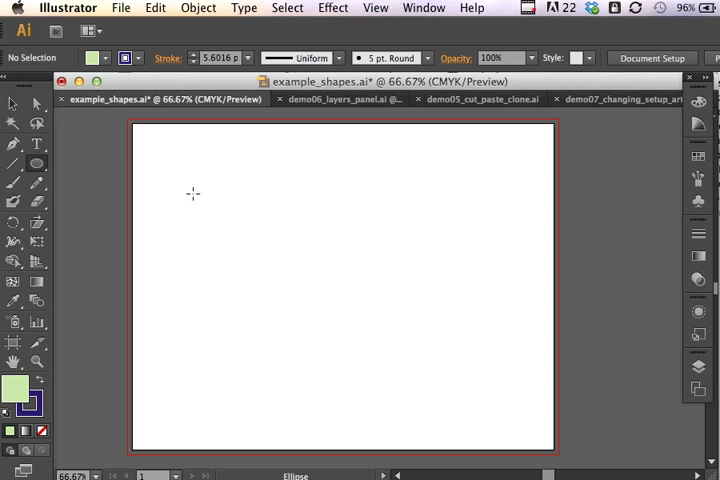
{"action": "left_click_drag", "start_coordinate": [193, 193], "coordinate": [237, 256]}
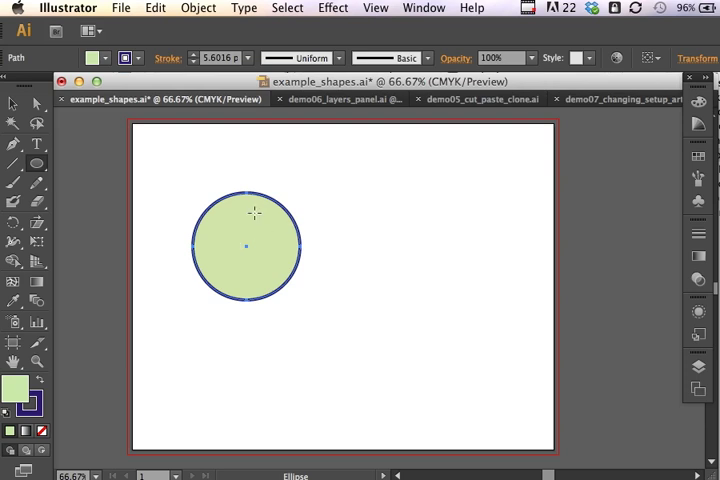
{"action": "mouse_move", "coordinate": [256, 228]}
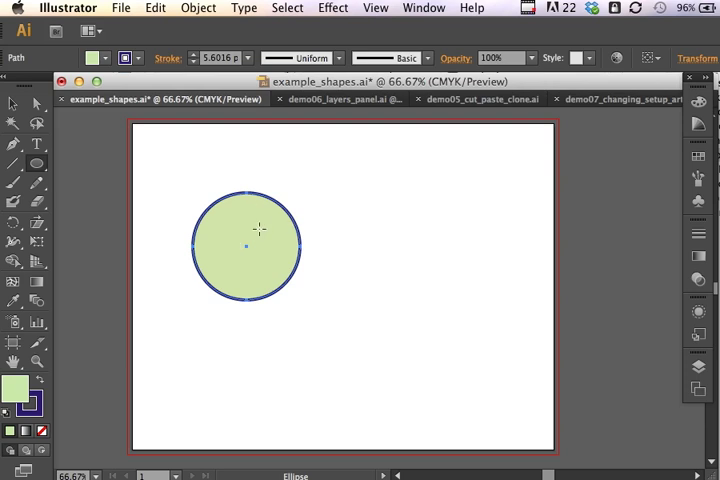
{"action": "mouse_move", "coordinate": [265, 231]}
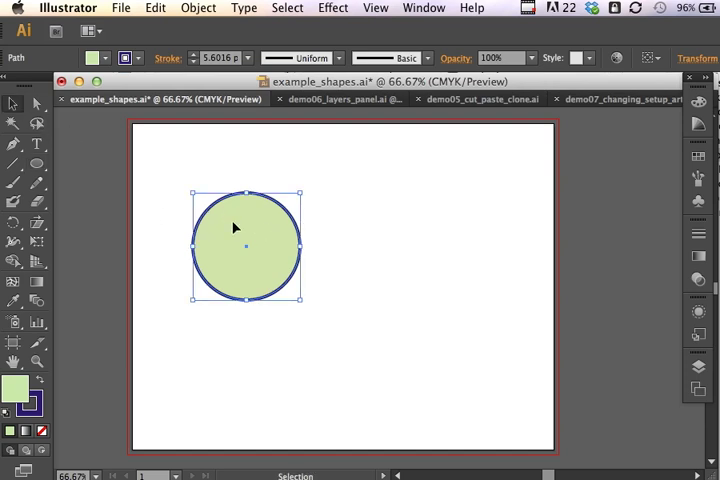
{"action": "mouse_move", "coordinate": [163, 42]}
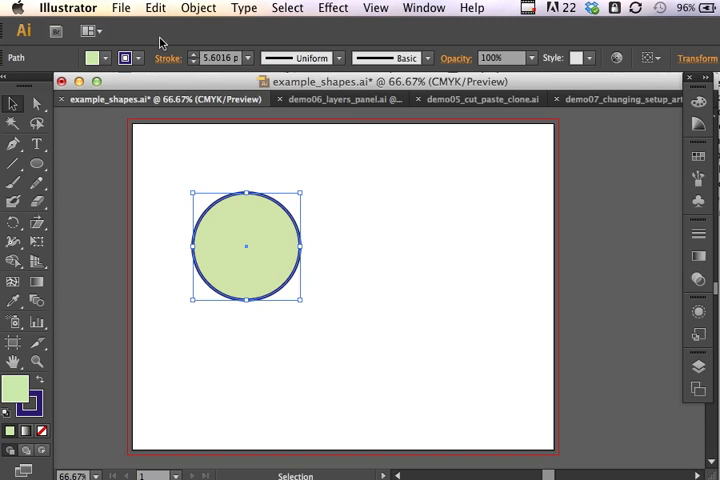
- Copy the green circle and paste a duplicate below and to its right
{"action": "left_click", "coordinate": [155, 8]}
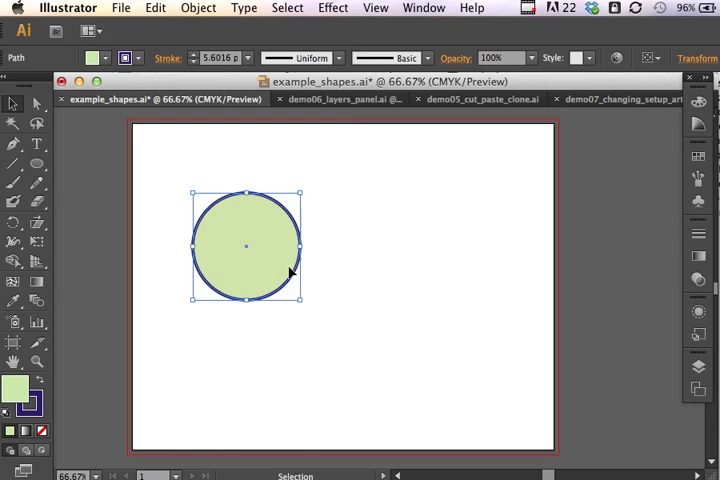
{"action": "left_click", "coordinate": [154, 8]}
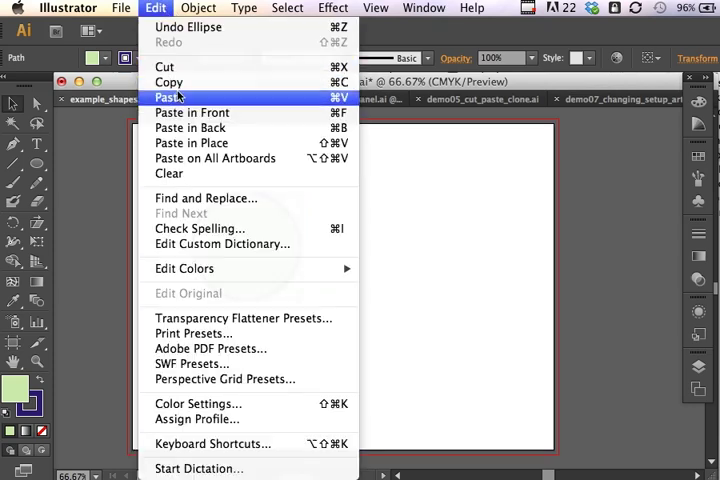
{"action": "left_click", "coordinate": [168, 97]}
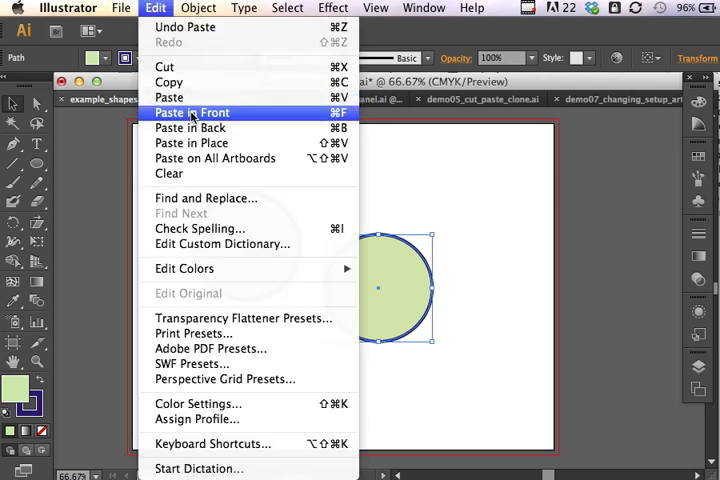
{"action": "mouse_move", "coordinate": [190, 128]}
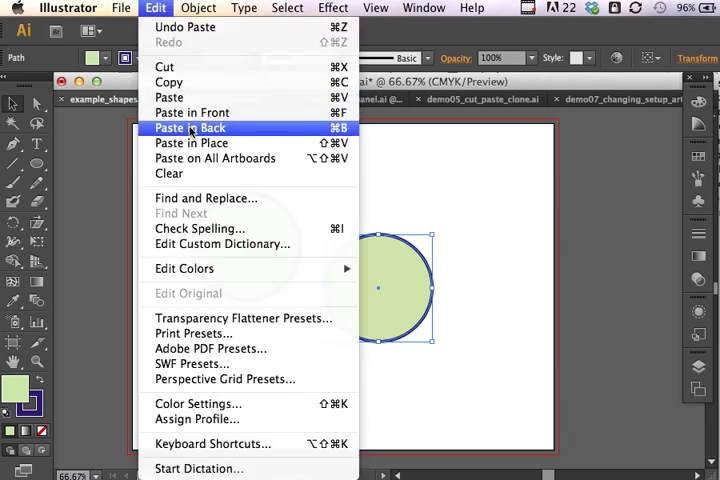
{"action": "mouse_move", "coordinate": [190, 143]}
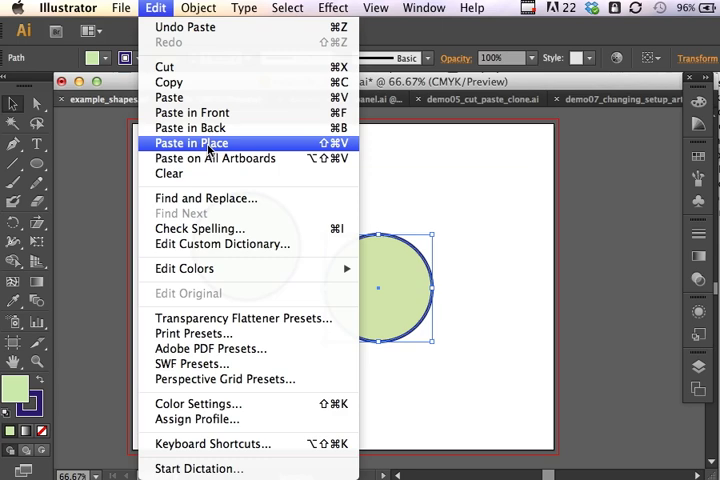
{"action": "mouse_move", "coordinate": [489, 162]}
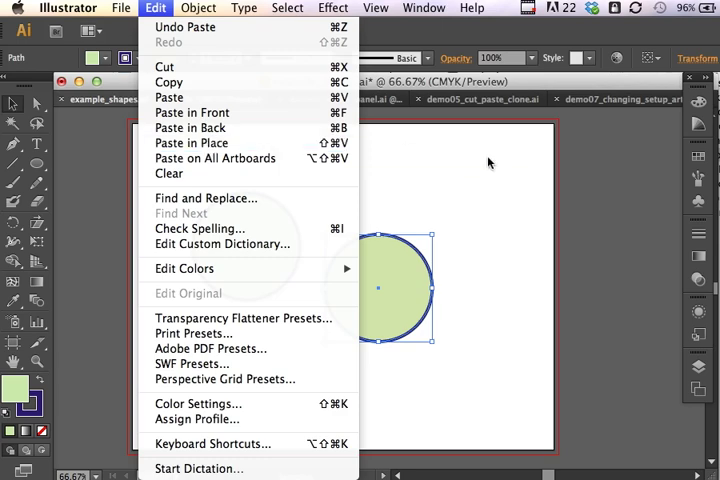
{"action": "left_click", "coordinate": [169, 97]}
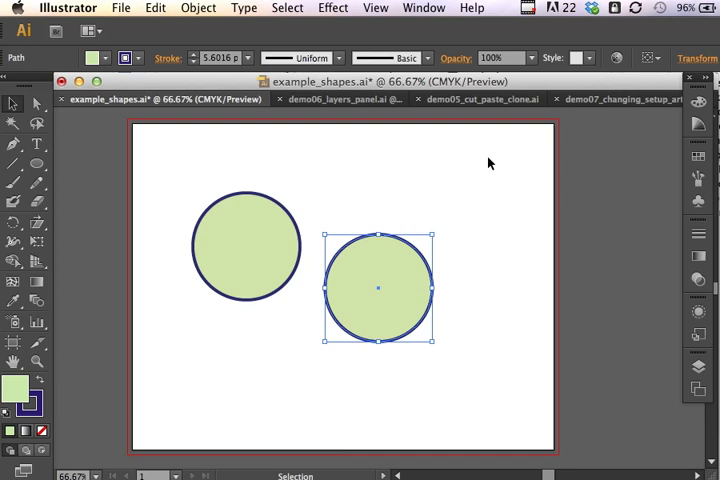
- Undo the pasted copy and an Option-dragged duplicate, leaving only the original circle
{"action": "key", "text": "Delete"}
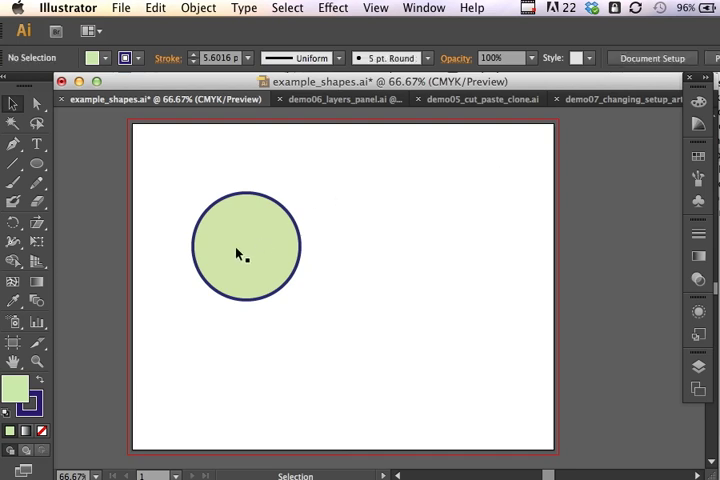
{"action": "left_click", "coordinate": [246, 247]}
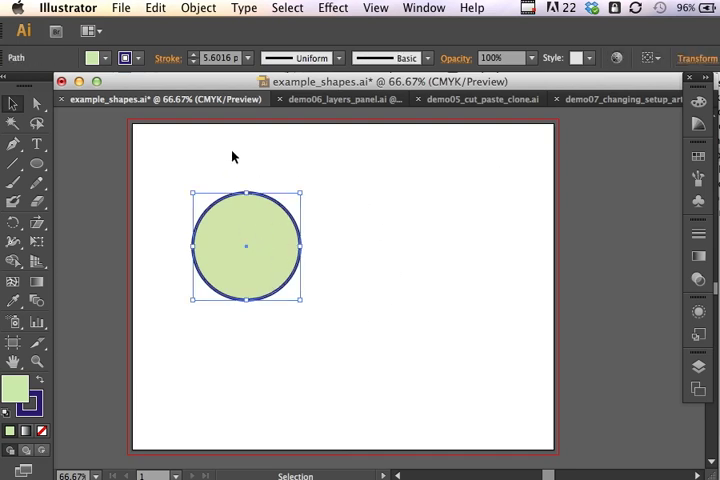
{"action": "mouse_move", "coordinate": [250, 227]}
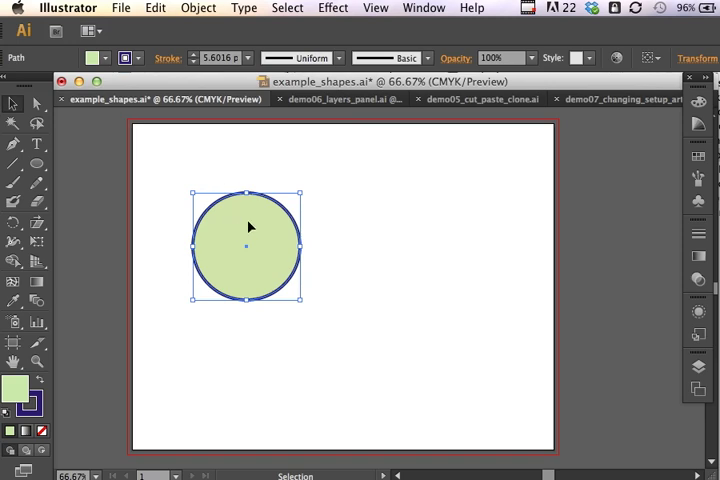
{"action": "left_click", "coordinate": [155, 8]}
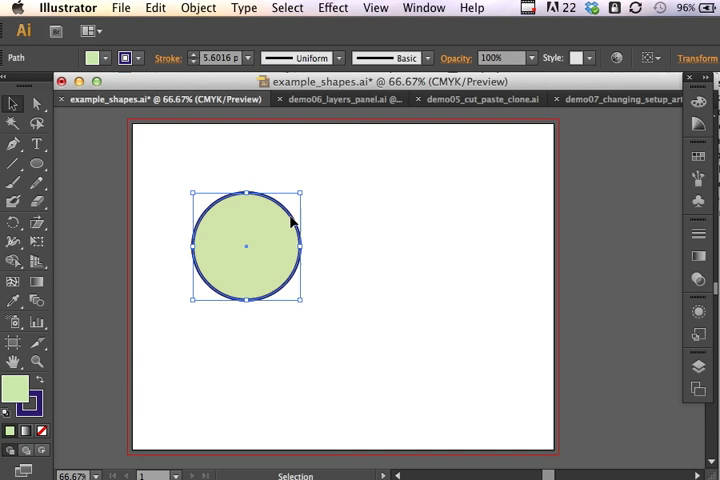
{"action": "mouse_move", "coordinate": [265, 238]}
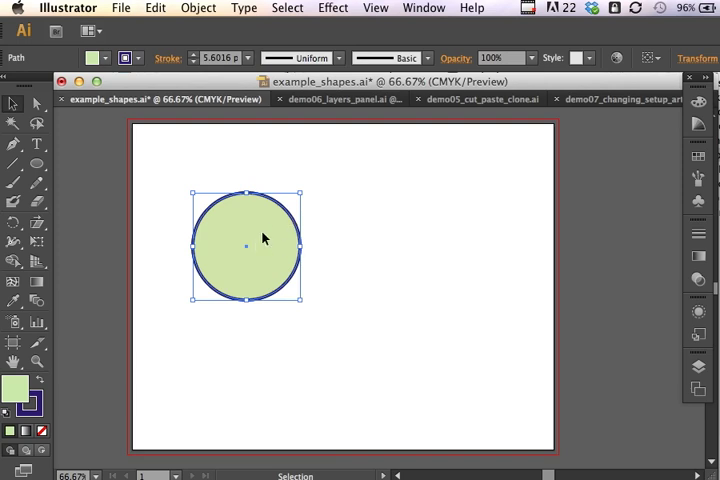
{"action": "left_click_drag", "start_coordinate": [246, 247], "coordinate": [346, 254]}
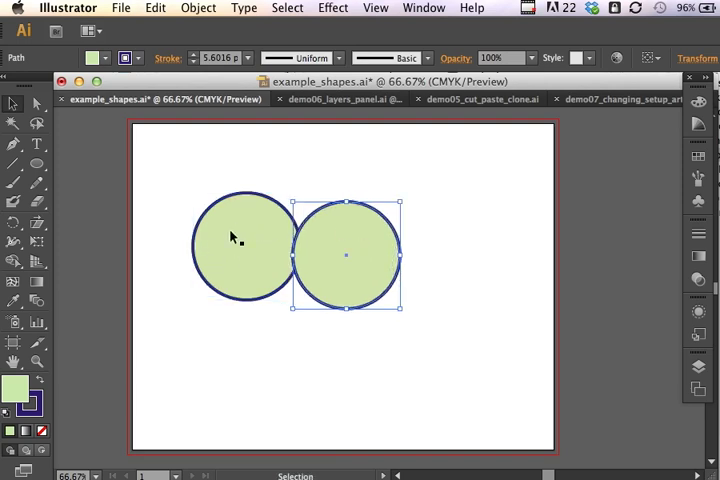
{"action": "mouse_move", "coordinate": [227, 208]}
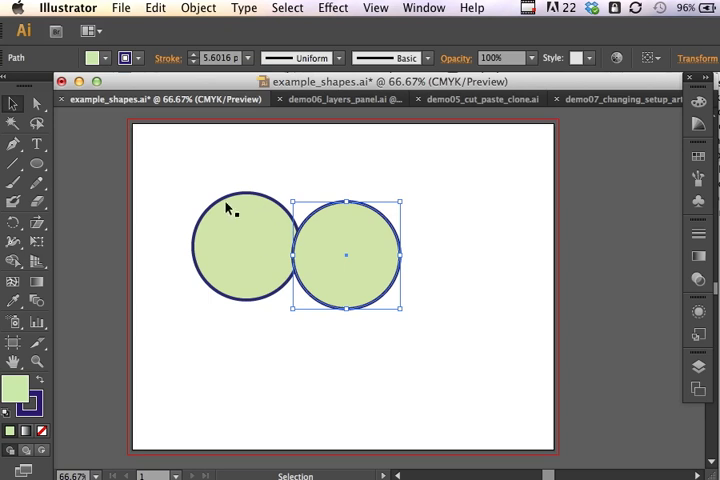
{"action": "mouse_move", "coordinate": [244, 248]}
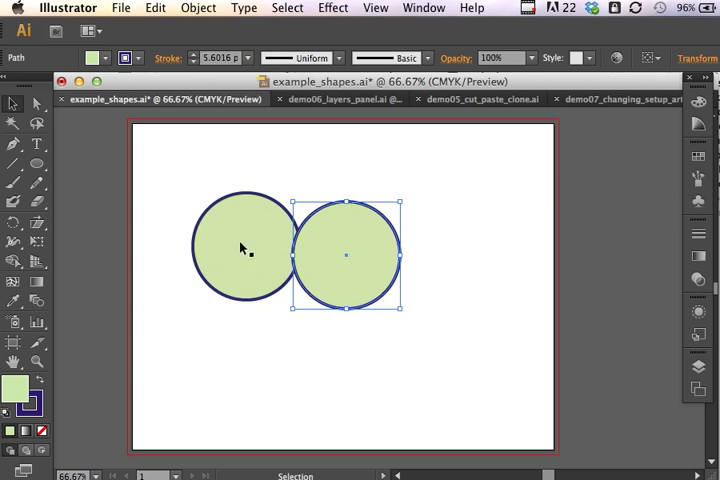
{"action": "key", "text": "Delete"}
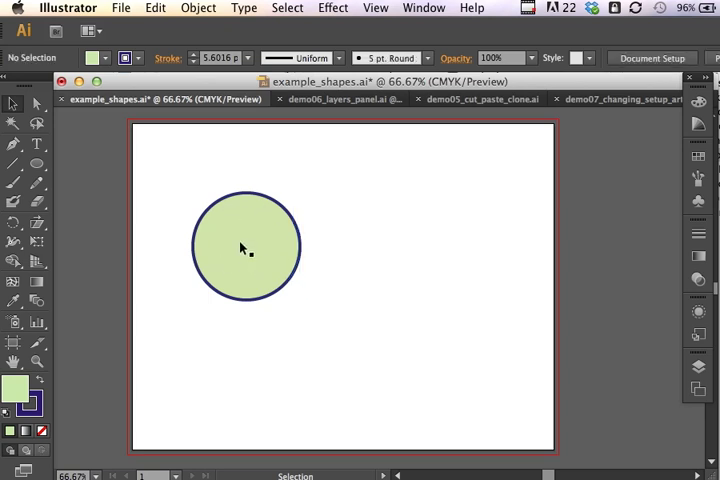
{"action": "mouse_move", "coordinate": [244, 247]}
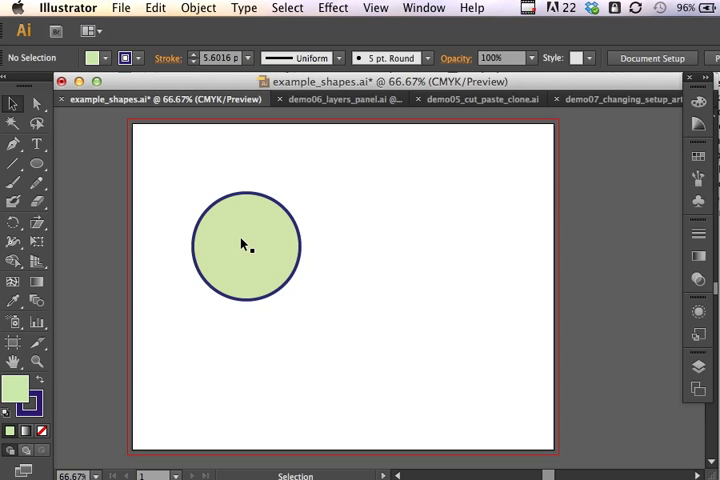
{"action": "mouse_move", "coordinate": [254, 222]}
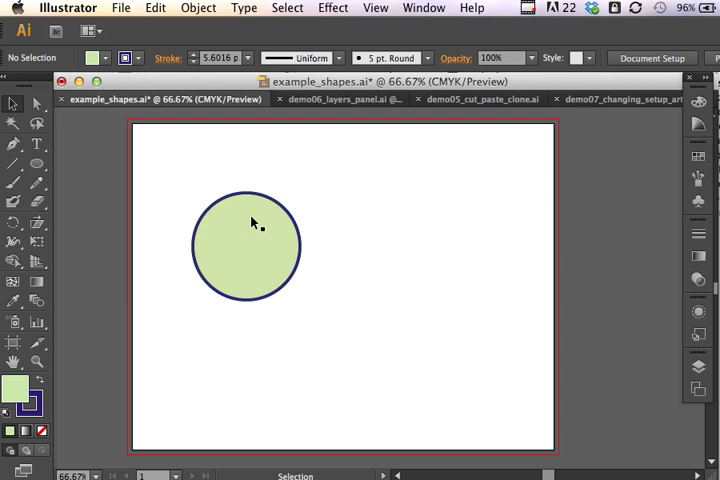
{"action": "mouse_move", "coordinate": [211, 35]}
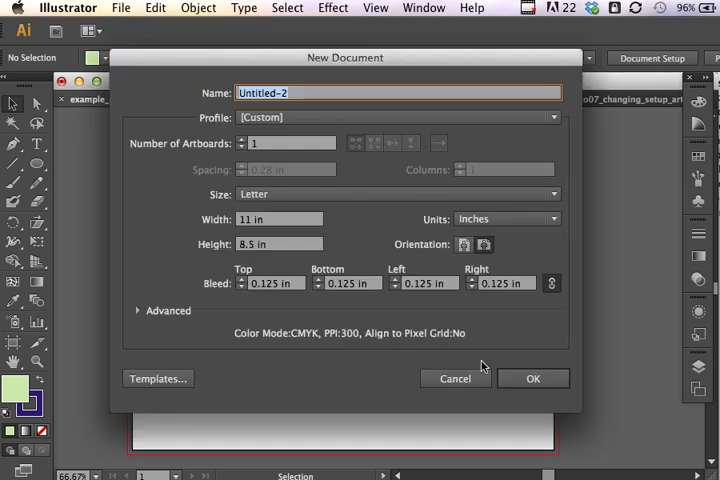
{"action": "left_click", "coordinate": [533, 378]}
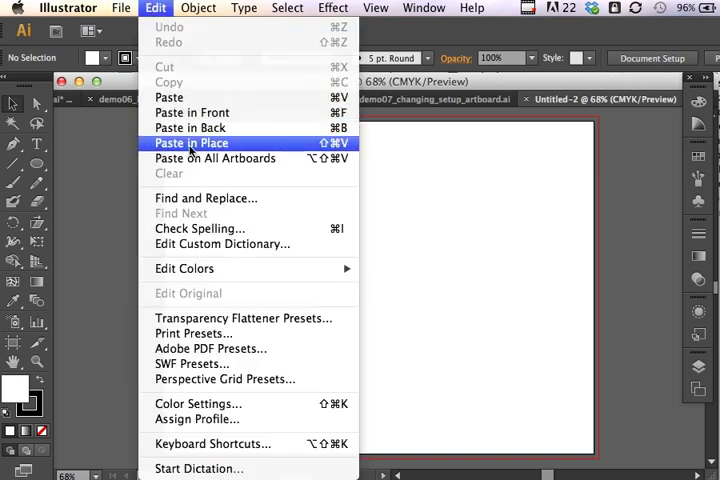
{"action": "left_click", "coordinate": [190, 143]}
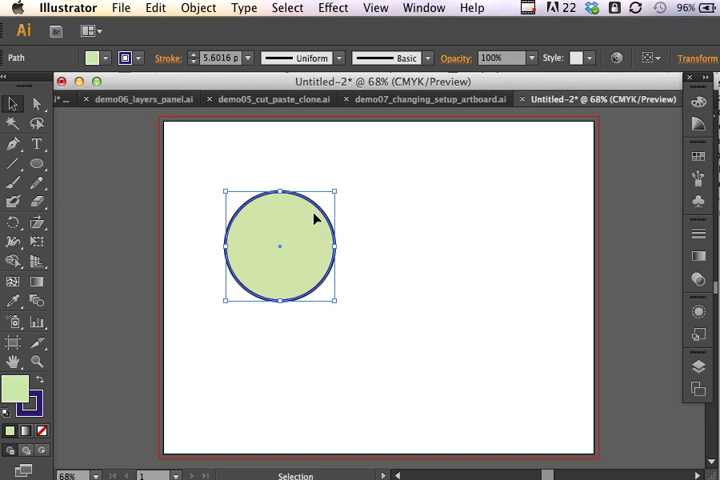
{"action": "mouse_move", "coordinate": [303, 261]}
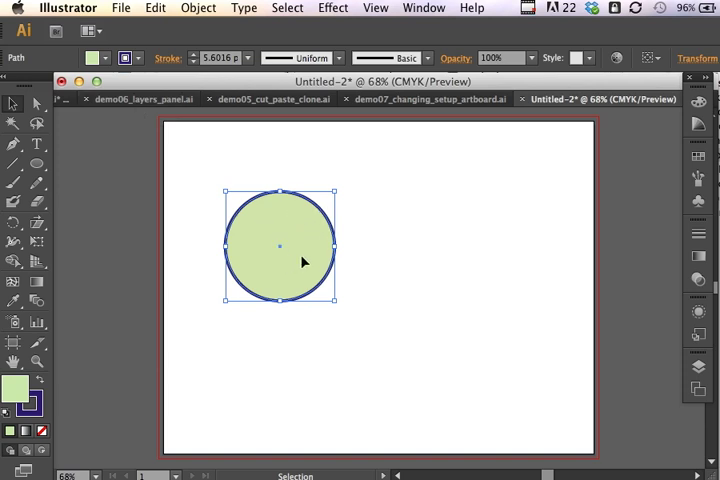
{"action": "mouse_move", "coordinate": [443, 178]}
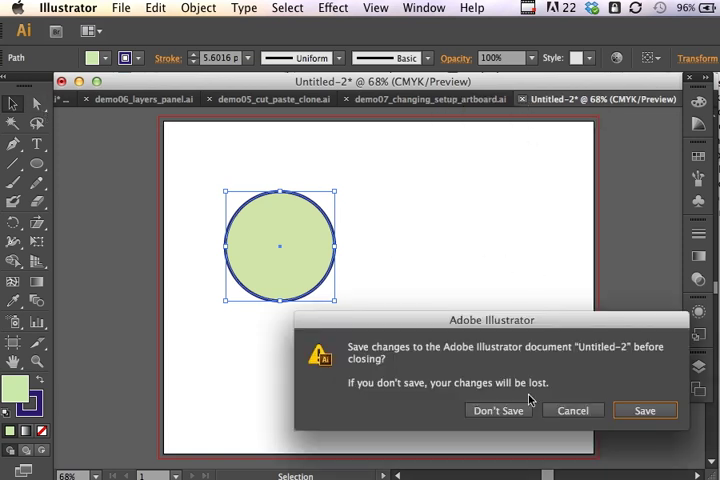
{"action": "left_click", "coordinate": [498, 410]}
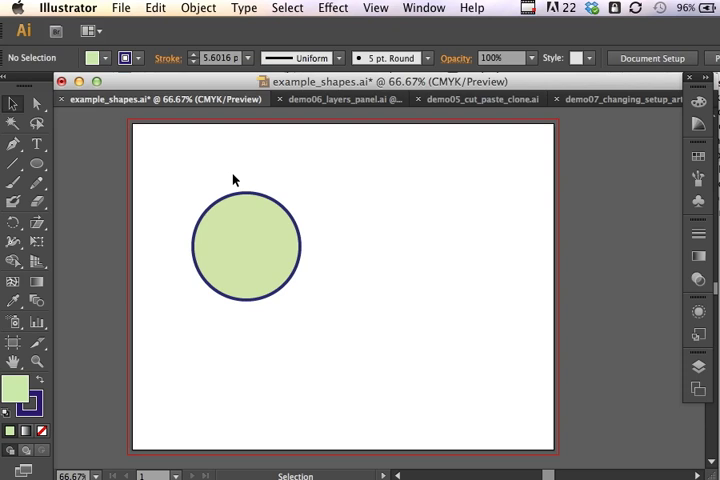
{"action": "mouse_move", "coordinate": [309, 157]}
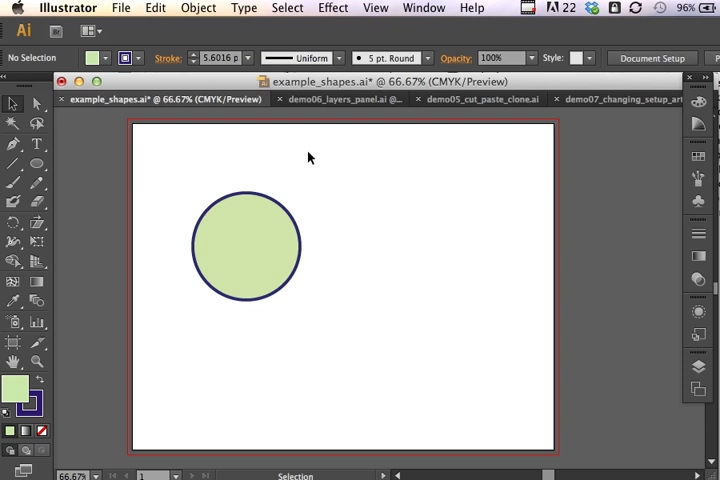
{"action": "mouse_move", "coordinate": [272, 254]}
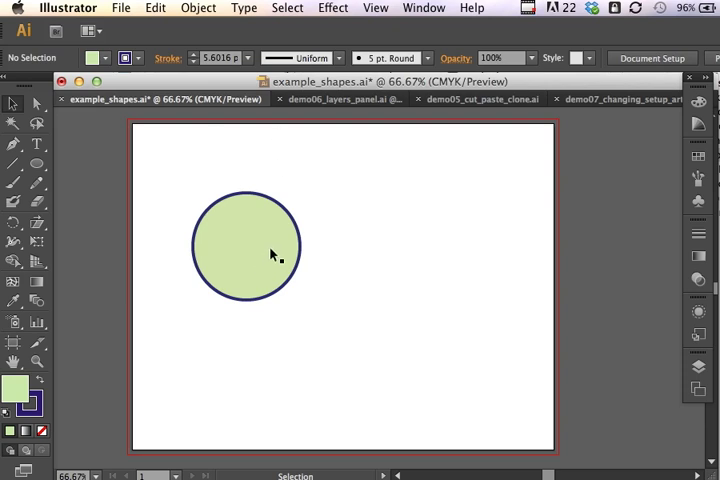
{"action": "mouse_move", "coordinate": [256, 222]}
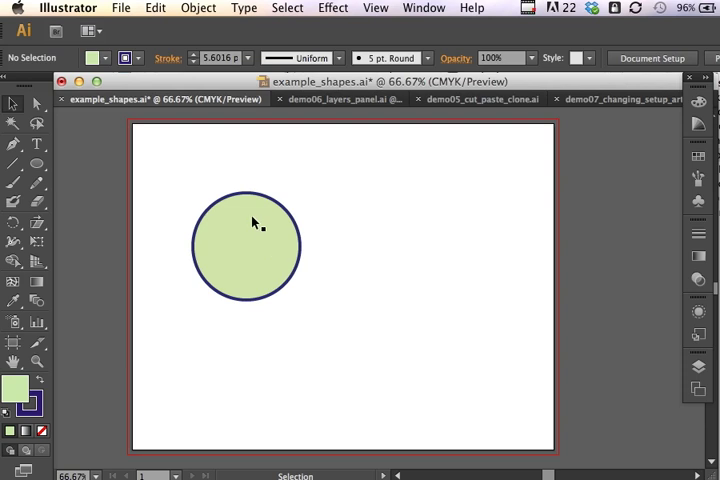
{"action": "left_click", "coordinate": [246, 247]}
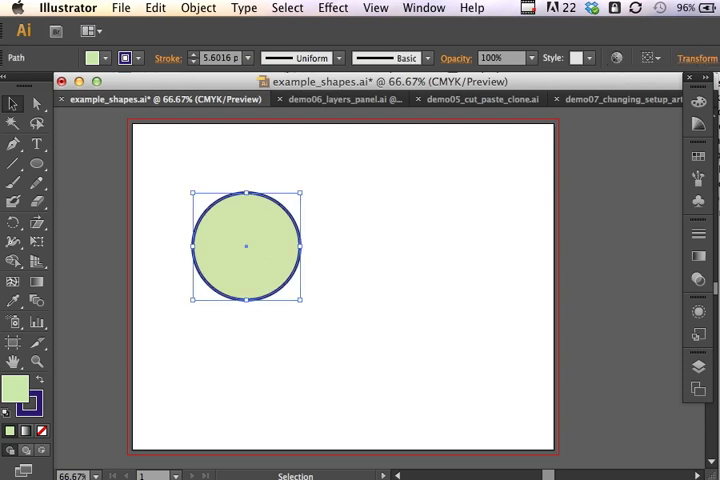
{"action": "left_click", "coordinate": [154, 8]}
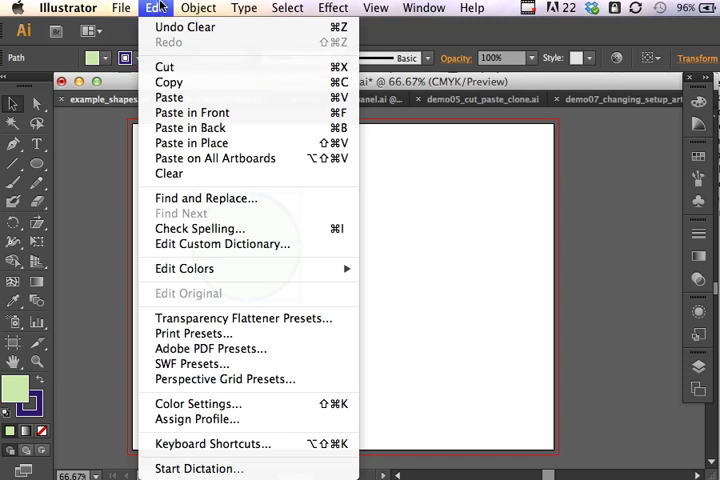
{"action": "mouse_move", "coordinate": [185, 27]}
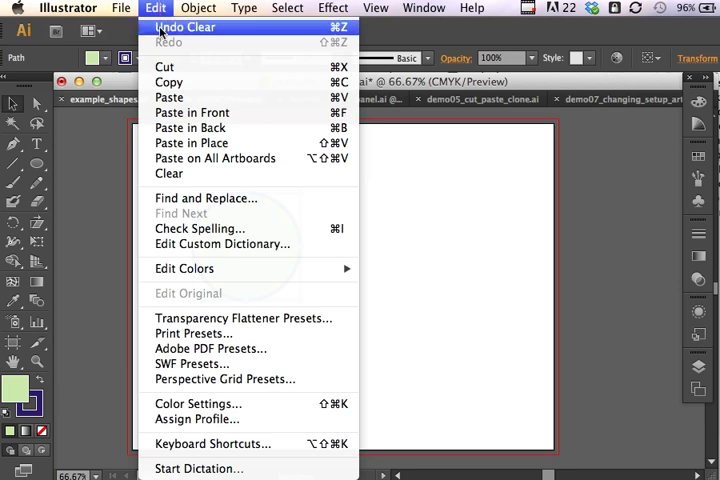
{"action": "mouse_move", "coordinate": [168, 67]}
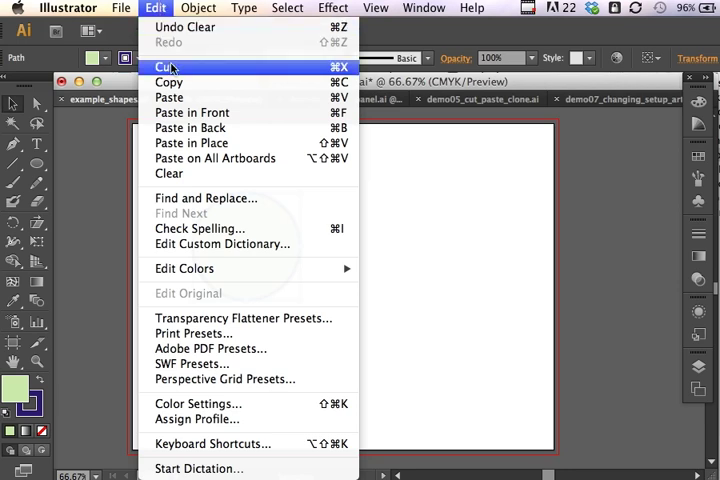
{"action": "mouse_move", "coordinate": [169, 82]}
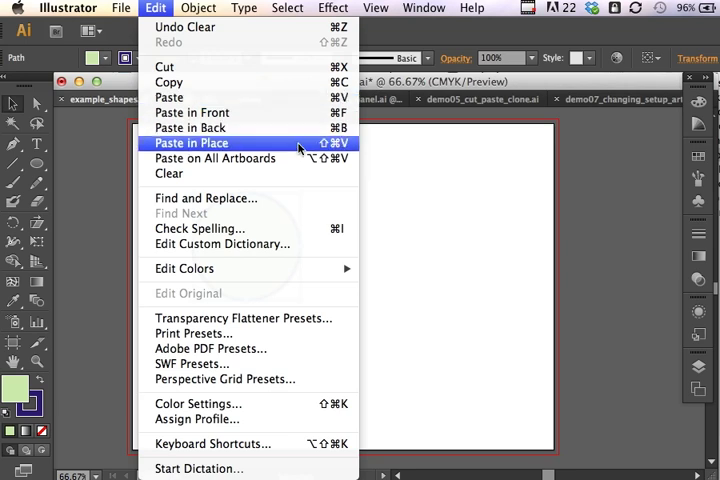
{"action": "mouse_move", "coordinate": [325, 143]}
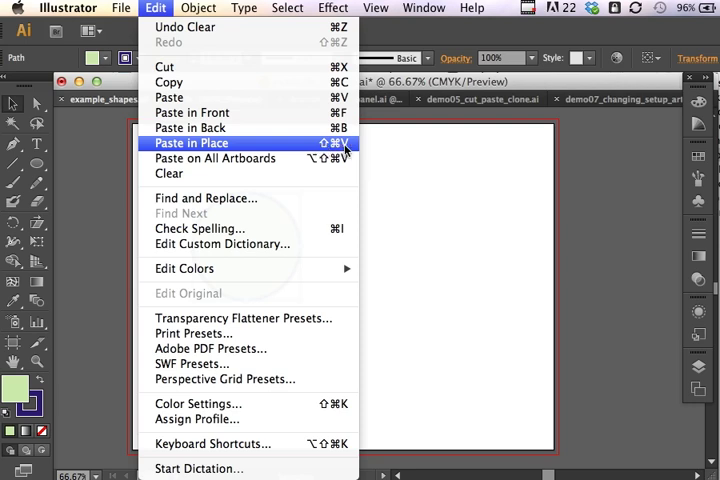
{"action": "mouse_move", "coordinate": [428, 130]}
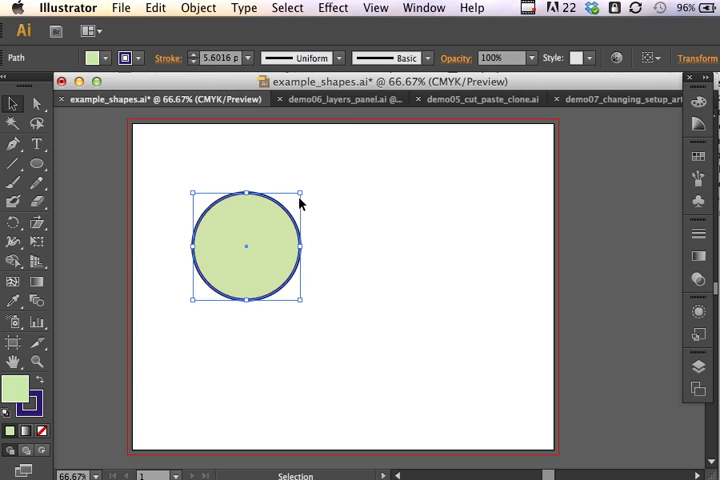
{"action": "mouse_move", "coordinate": [285, 215]}
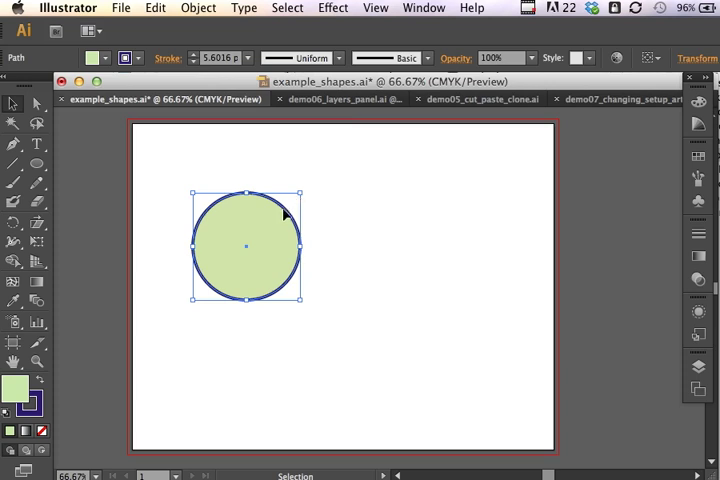
{"action": "mouse_move", "coordinate": [352, 229]}
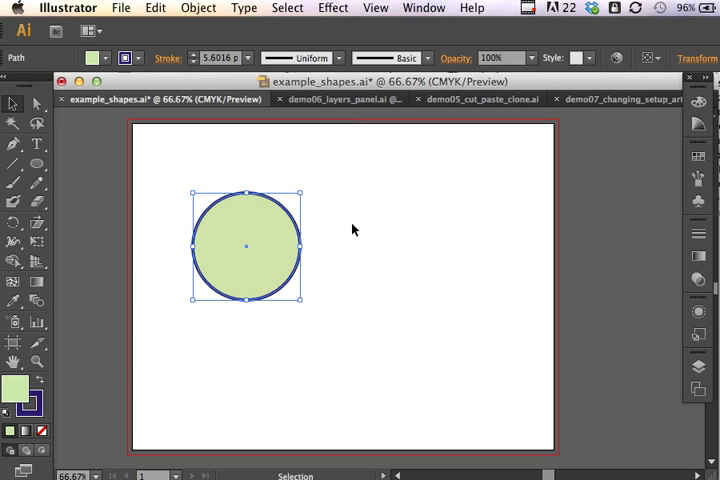
{"action": "mouse_move", "coordinate": [365, 186]}
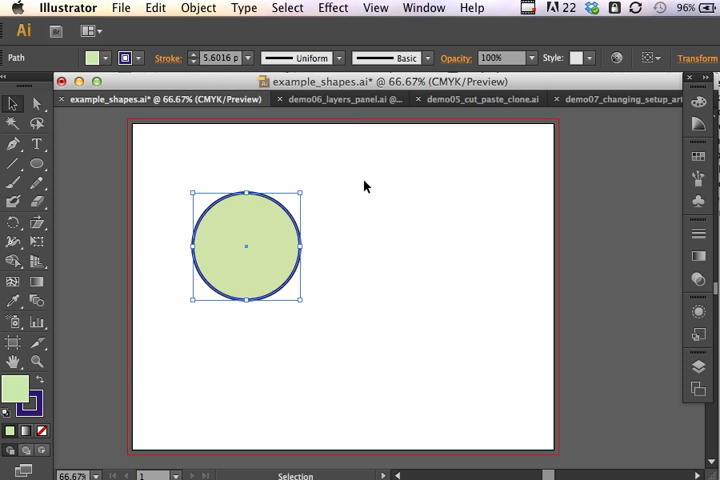
{"action": "mouse_move", "coordinate": [259, 234]}
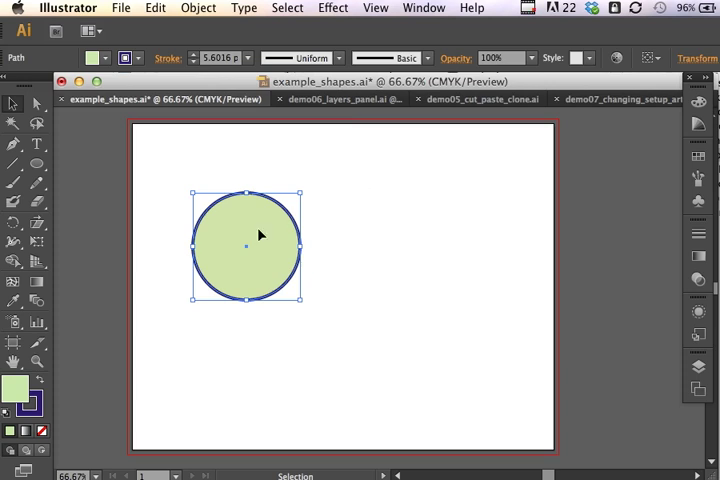
{"action": "left_click_drag", "start_coordinate": [248, 245], "coordinate": [378, 288]}
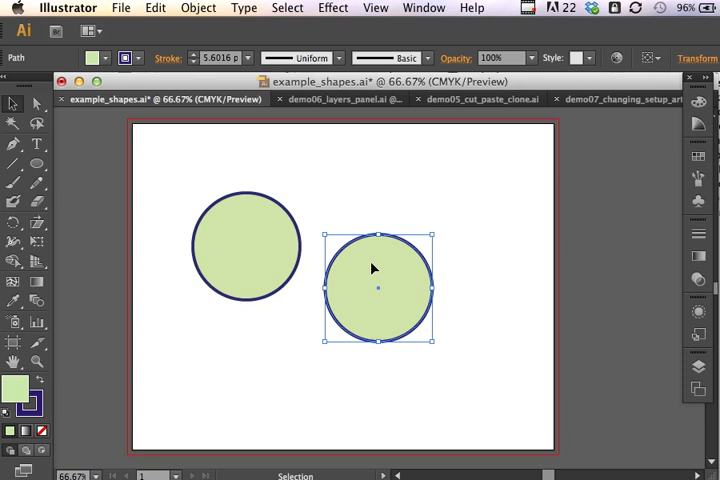
{"action": "key", "text": "Delete"}
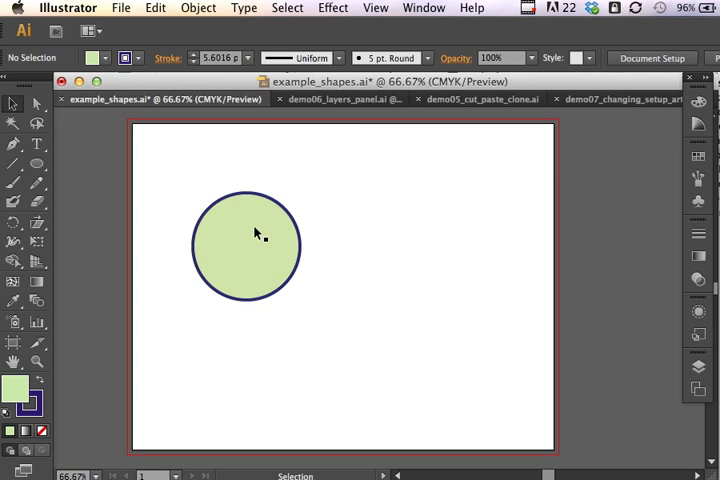
{"action": "left_click", "coordinate": [246, 246]}
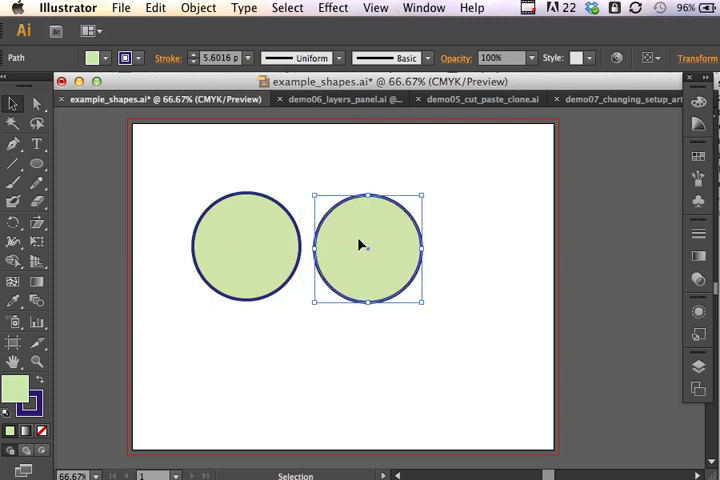
{"action": "mouse_move", "coordinate": [267, 242]}
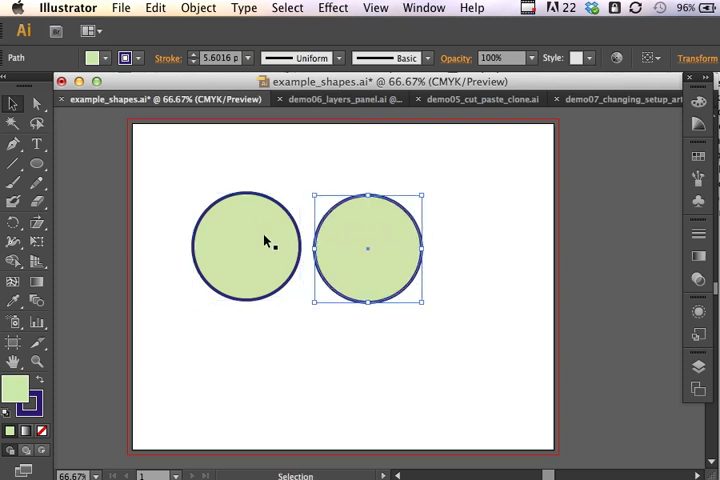
{"action": "mouse_move", "coordinate": [328, 228]}
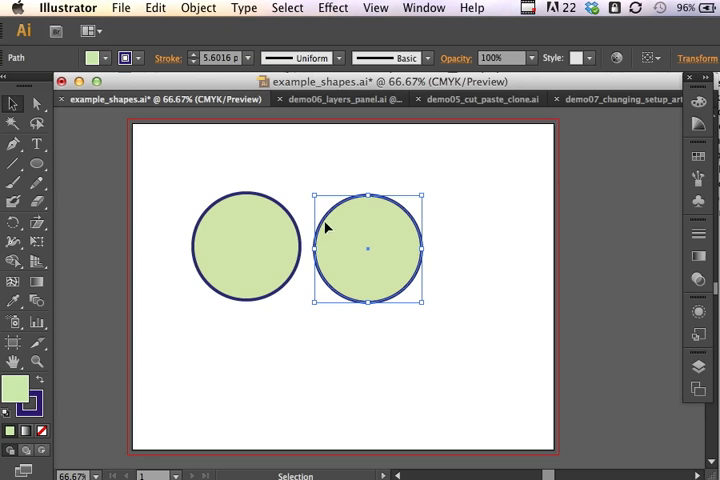
{"action": "mouse_move", "coordinate": [405, 237]}
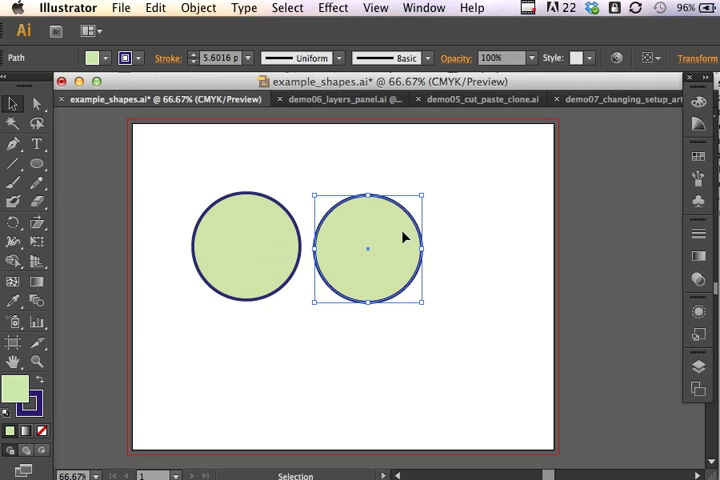
{"action": "mouse_move", "coordinate": [396, 217]}
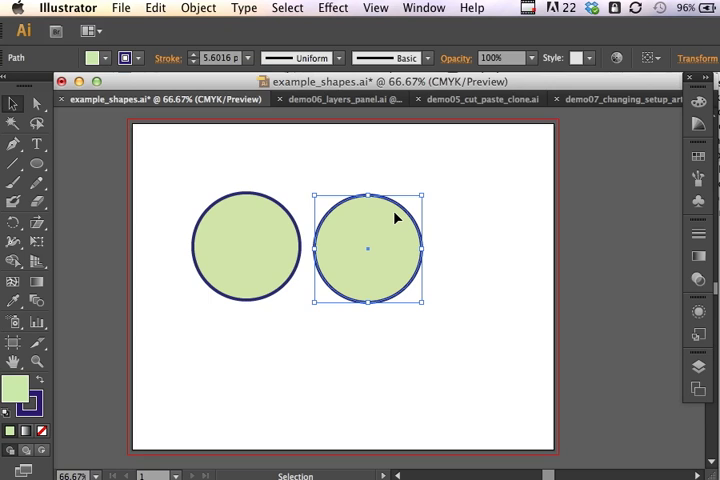
{"action": "key", "text": "Delete"}
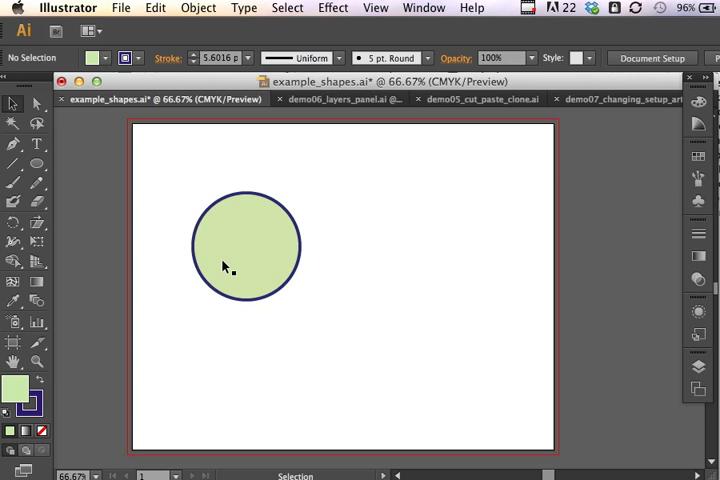
{"action": "left_click", "coordinate": [246, 245]}
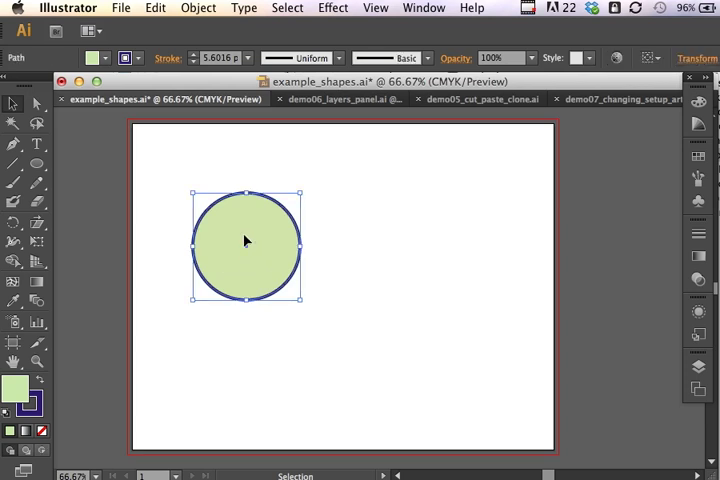
{"action": "mouse_move", "coordinate": [33, 403]}
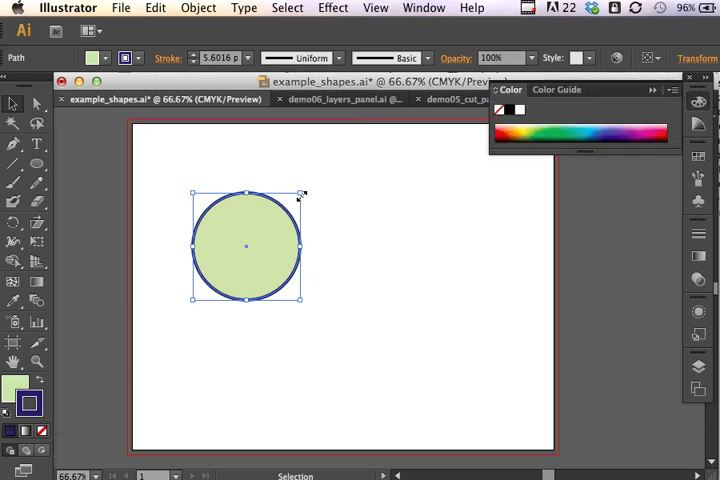
- Shrink the circle to half size, set its outline to #4D6866, and apply a gradient fill
{"action": "left_click_drag", "start_coordinate": [300, 193], "coordinate": [241, 252]}
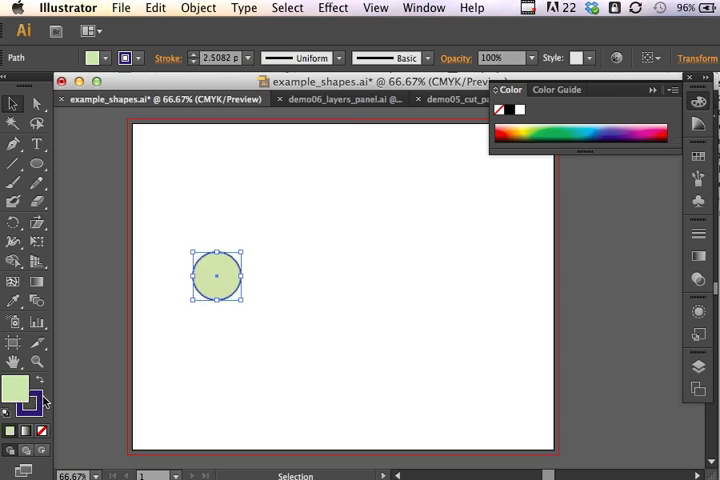
{"action": "double_click", "coordinate": [16, 390]}
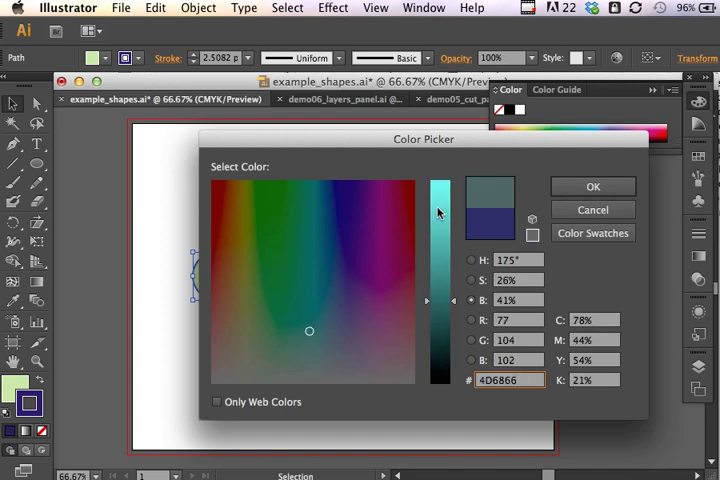
{"action": "left_click", "coordinate": [592, 187]}
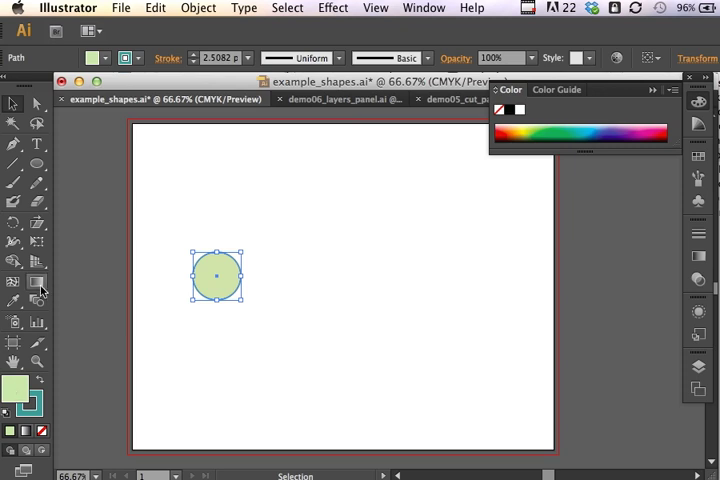
{"action": "left_click", "coordinate": [37, 281]}
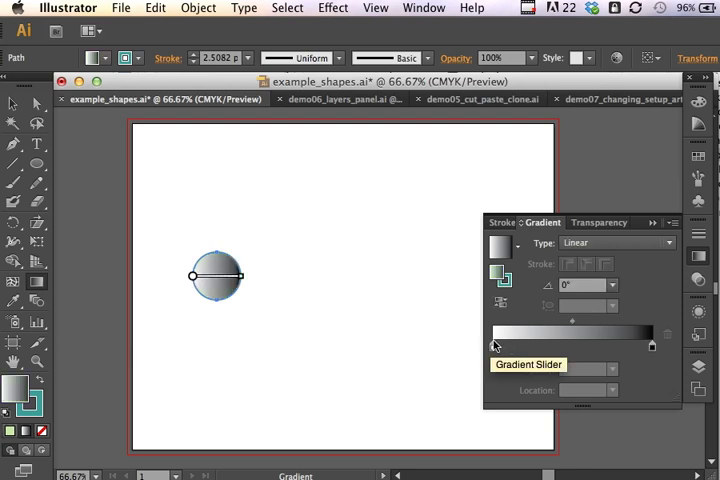
- Make the circle's gradient radial, move the white stop inward, and recolour the stops blue
{"action": "left_click", "coordinate": [519, 347]}
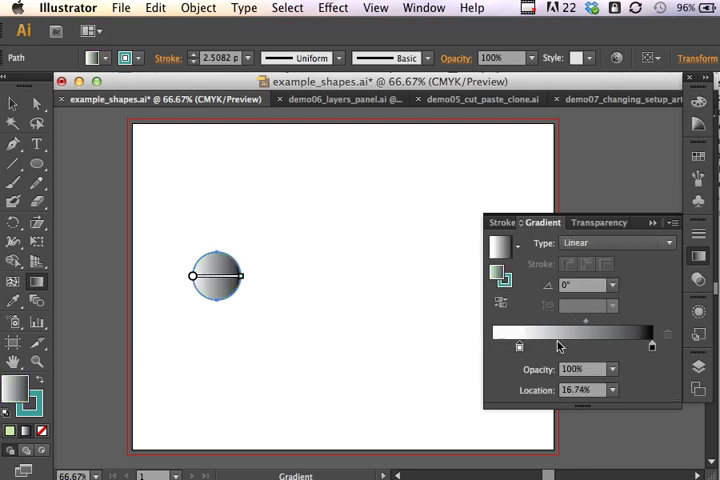
{"action": "left_click_drag", "start_coordinate": [520, 347], "coordinate": [580, 347]}
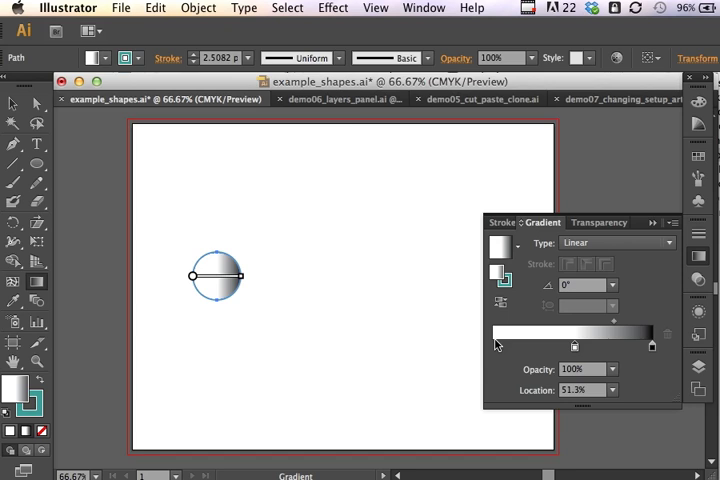
{"action": "left_click", "coordinate": [617, 243]}
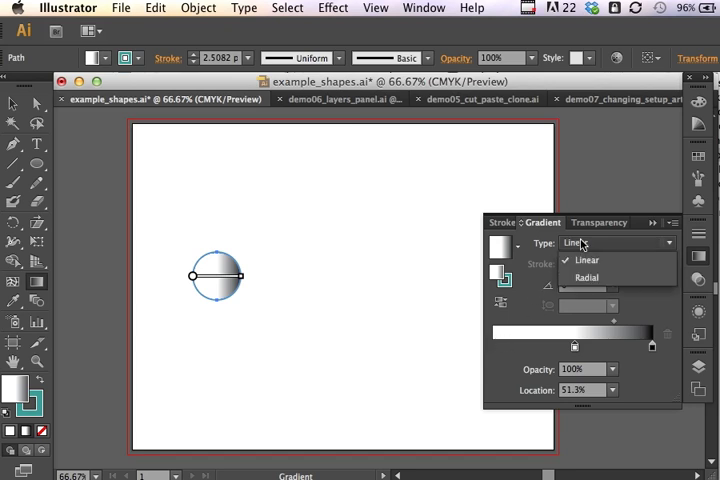
{"action": "left_click", "coordinate": [585, 277]}
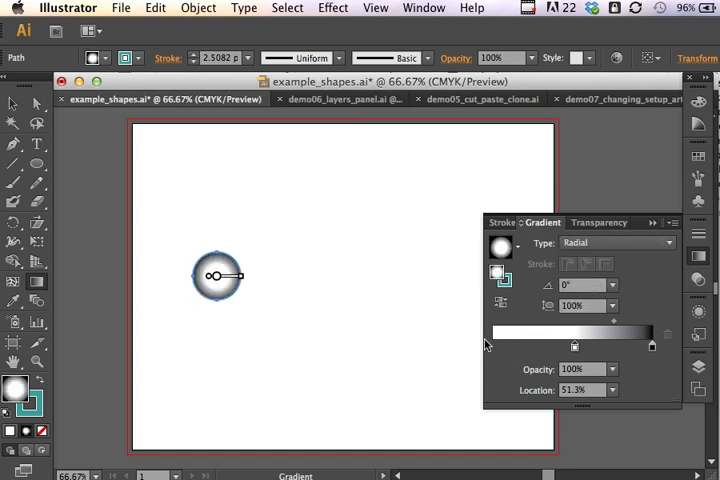
{"action": "mouse_move", "coordinate": [651, 349]}
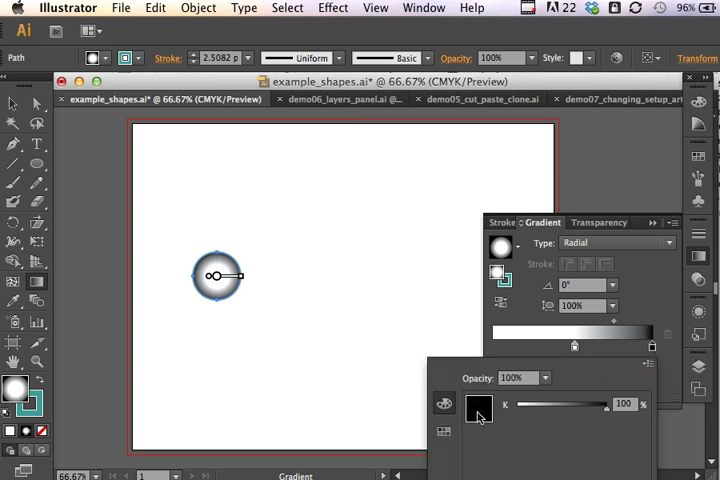
{"action": "left_click", "coordinate": [477, 405]}
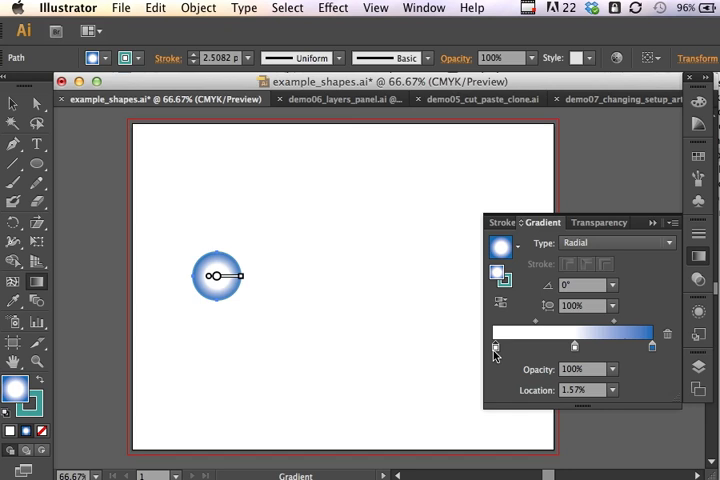
{"action": "left_click", "coordinate": [495, 347]}
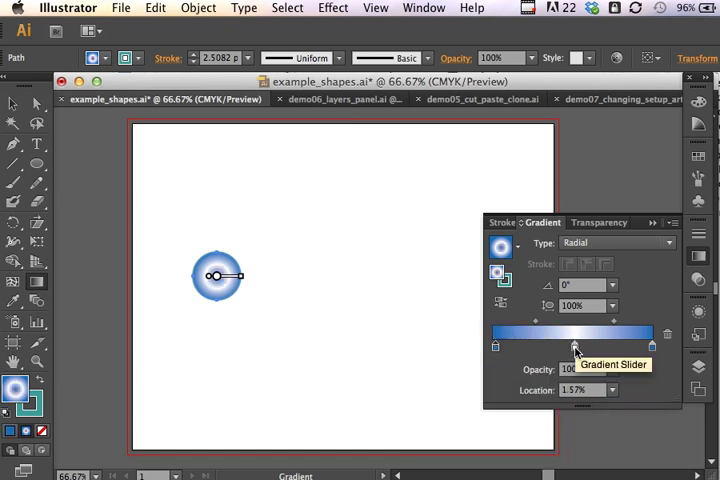
{"action": "double_click", "coordinate": [575, 347]}
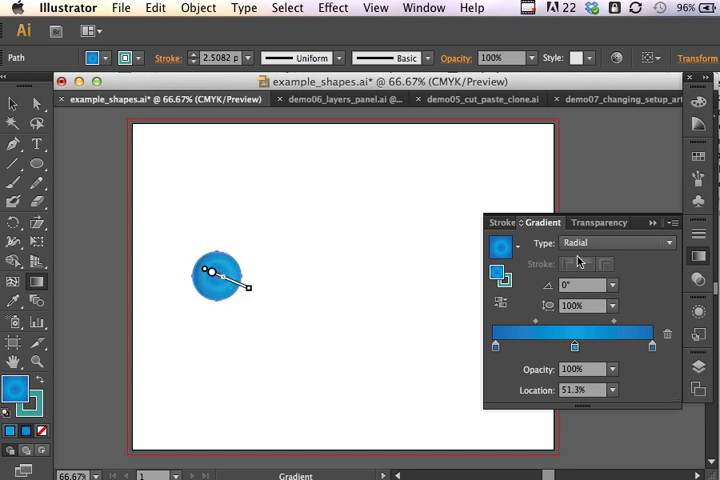
{"action": "mouse_move", "coordinate": [500, 348]}
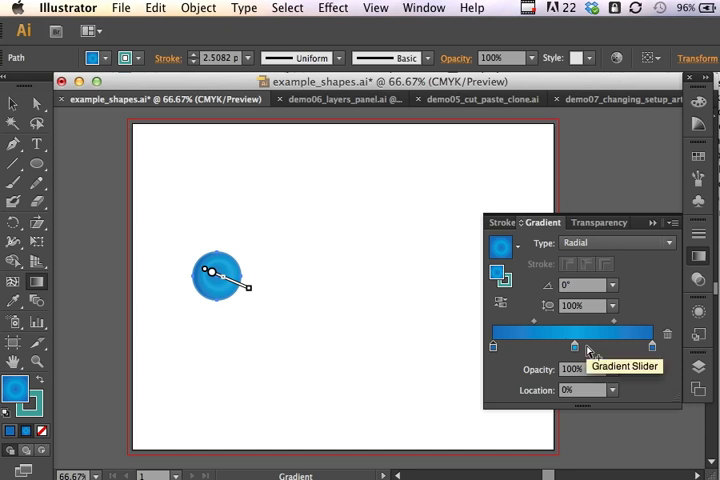
{"action": "mouse_move", "coordinate": [473, 188]}
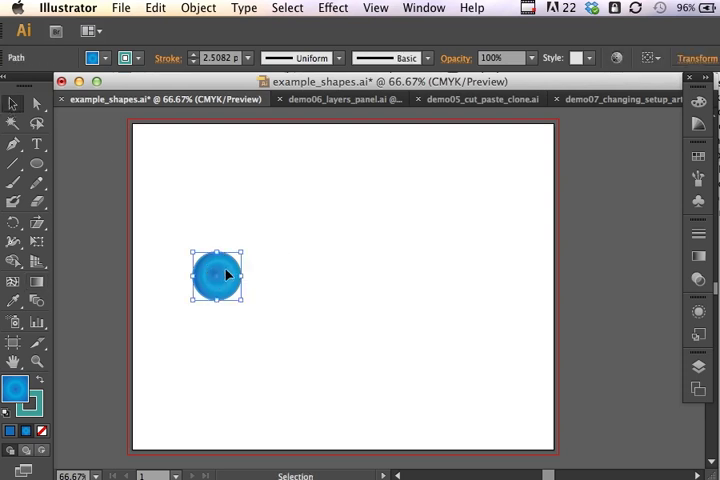
- Move the bubble top-left and arrange copies of varying sizes into an overlapping cluster
{"action": "left_click_drag", "start_coordinate": [217, 276], "coordinate": [190, 205]}
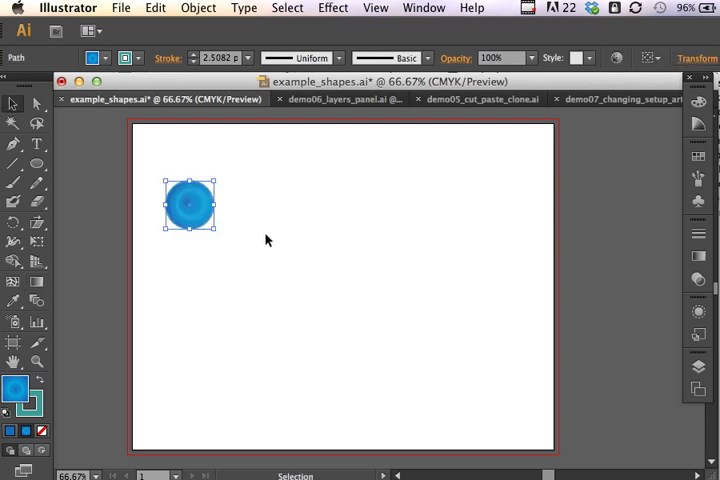
{"action": "mouse_move", "coordinate": [200, 207]}
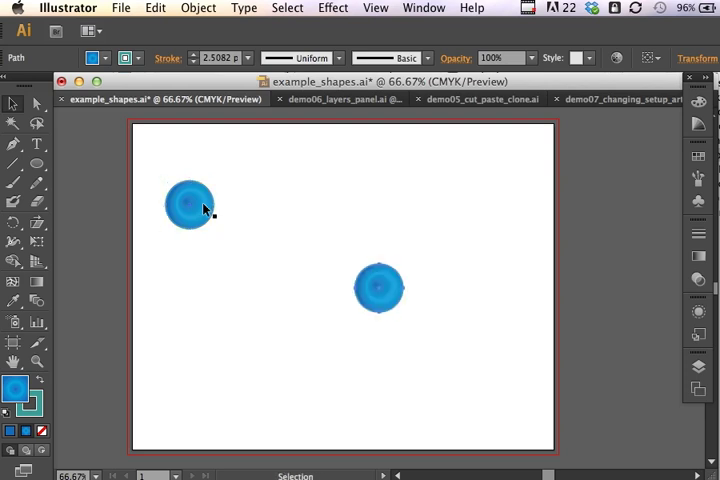
{"action": "left_click_drag", "start_coordinate": [378, 288], "coordinate": [238, 200]}
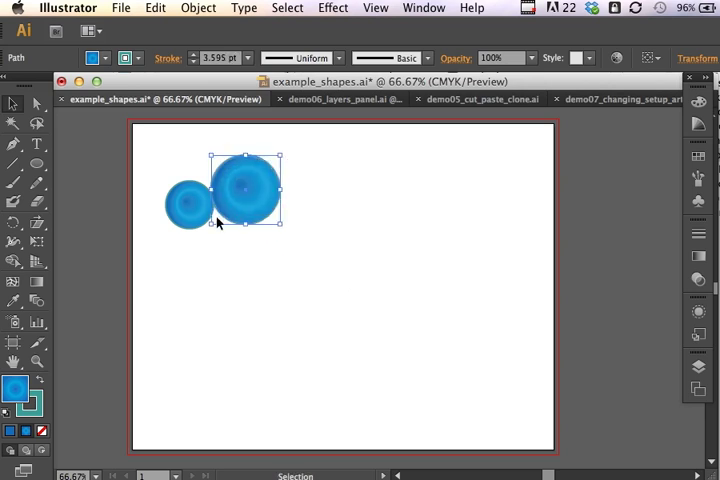
{"action": "mouse_move", "coordinate": [253, 189]}
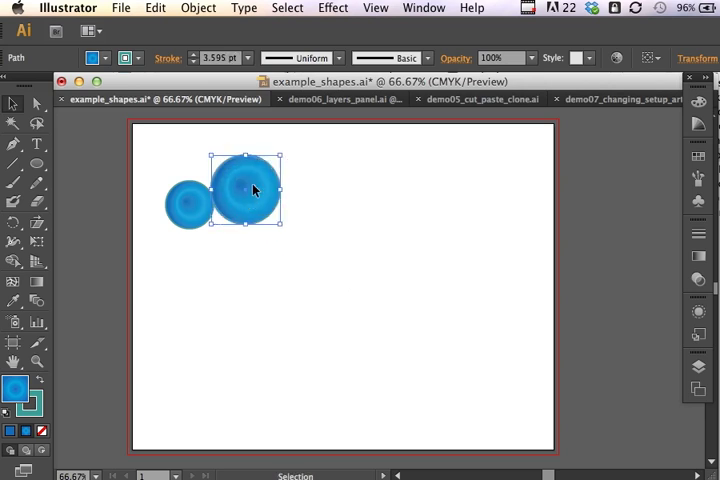
{"action": "left_click_drag", "start_coordinate": [252, 190], "coordinate": [293, 223]}
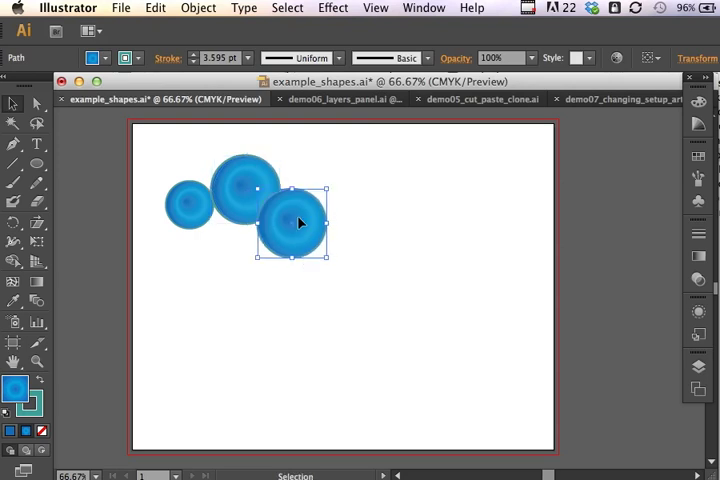
{"action": "left_click_drag", "start_coordinate": [292, 225], "coordinate": [378, 288]}
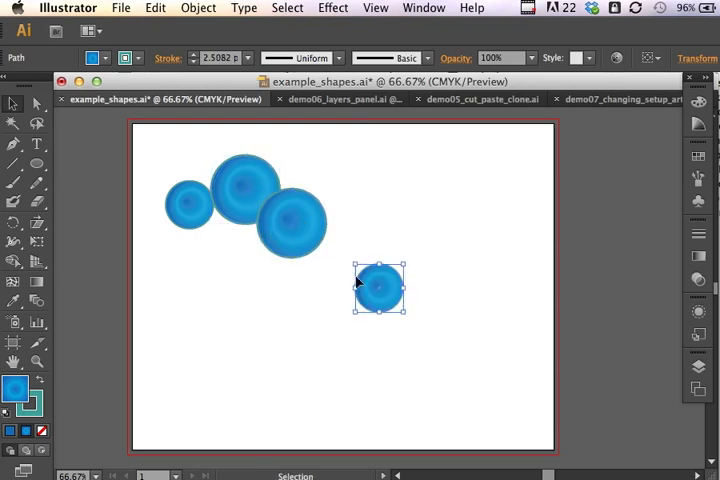
{"action": "left_click_drag", "start_coordinate": [380, 287], "coordinate": [258, 235]}
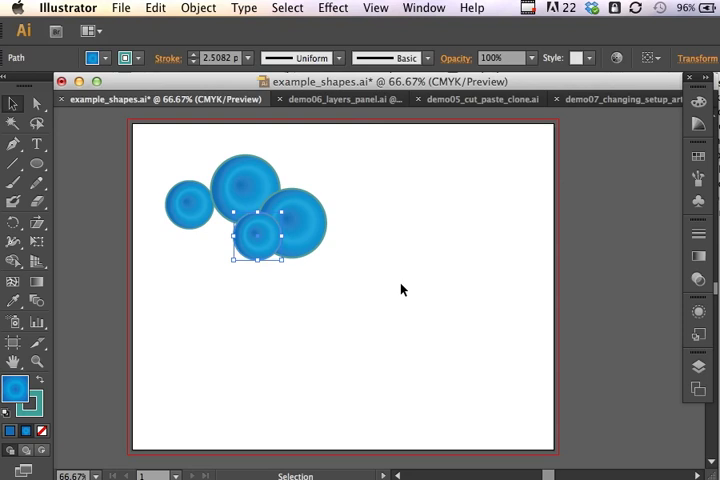
{"action": "left_click_drag", "start_coordinate": [258, 232], "coordinate": [380, 288]}
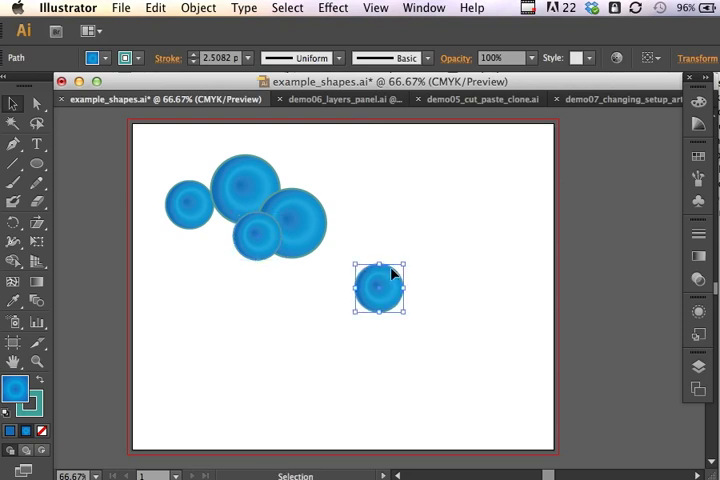
{"action": "left_click_drag", "start_coordinate": [378, 288], "coordinate": [298, 186]}
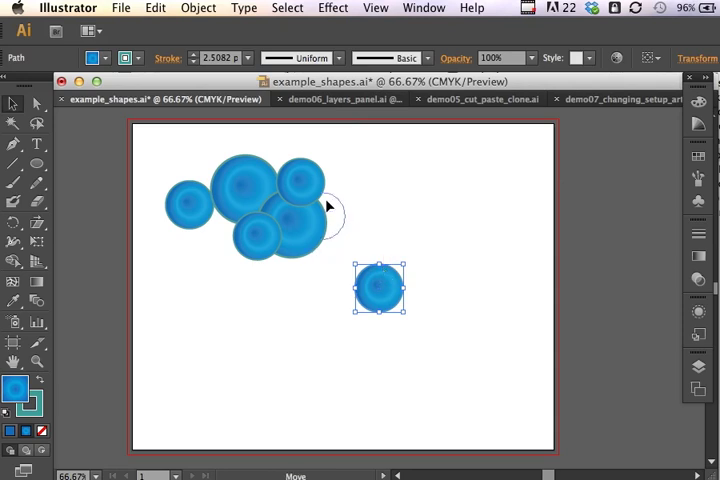
{"action": "left_click_drag", "start_coordinate": [380, 290], "coordinate": [340, 200]}
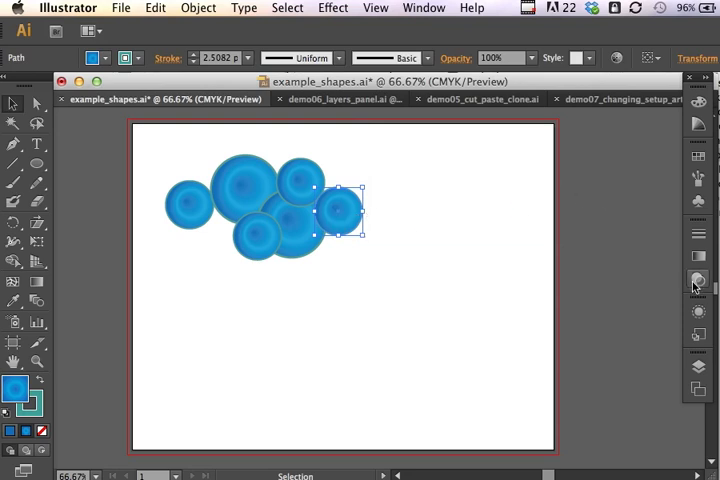
- Lower the opacity of the selected bubbles, close the Transparency panel, and select the leftmost bubble
{"action": "left_click", "coordinate": [698, 280]}
{"action": "type", "text": "30"}
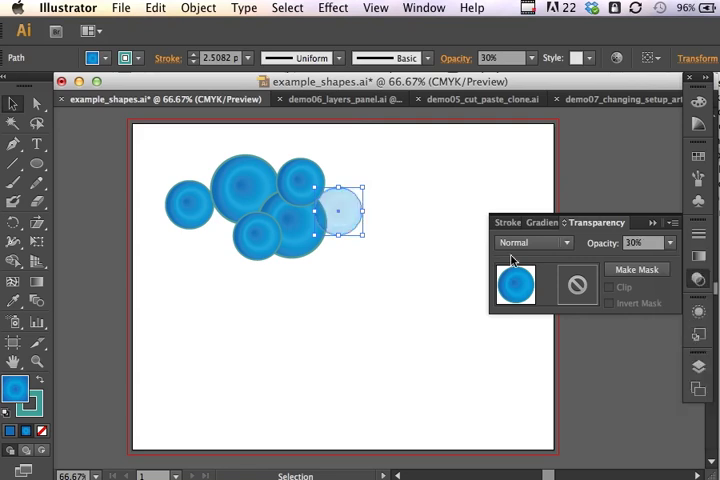
{"action": "left_click", "coordinate": [665, 243]}
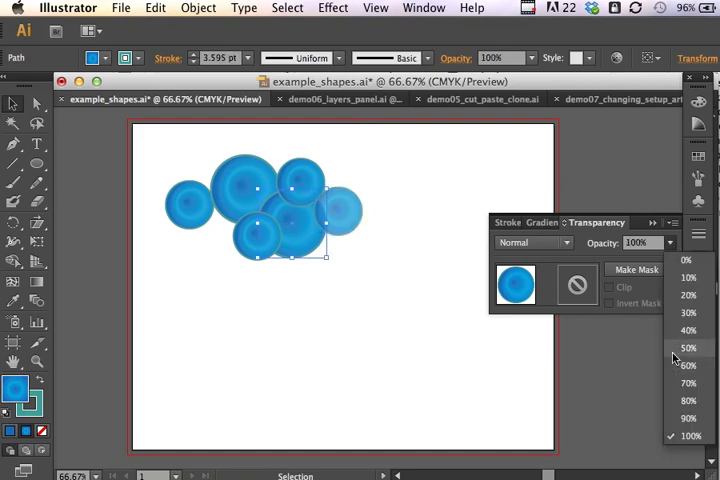
{"action": "left_click", "coordinate": [686, 381]}
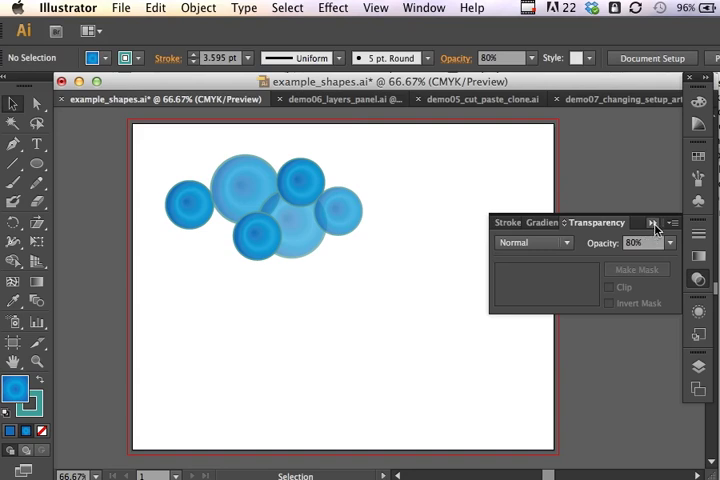
{"action": "left_click", "coordinate": [651, 222]}
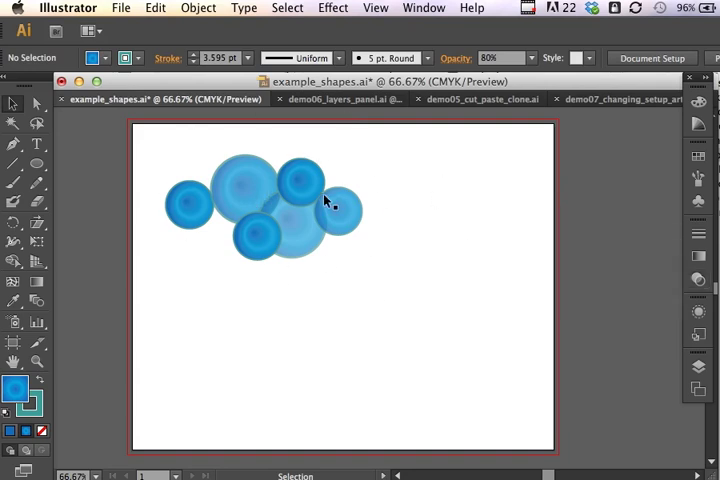
{"action": "left_click", "coordinate": [190, 205]}
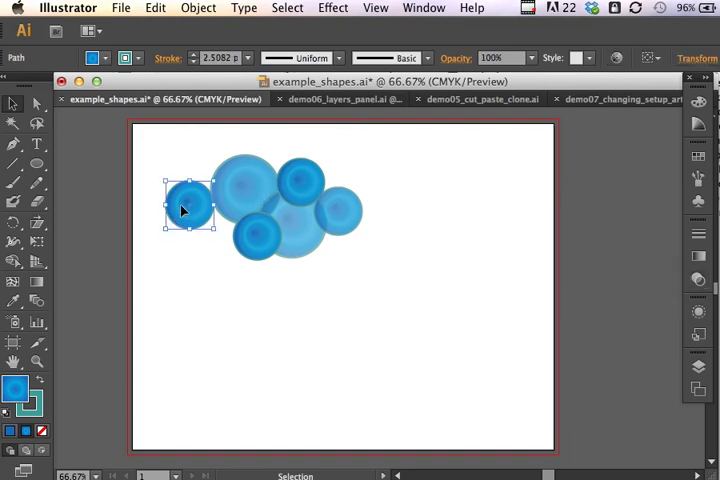
- Drag the leftmost dark bubble right to overlap the pale bubble, then deselect
{"action": "left_click_drag", "start_coordinate": [192, 200], "coordinate": [212, 210]}
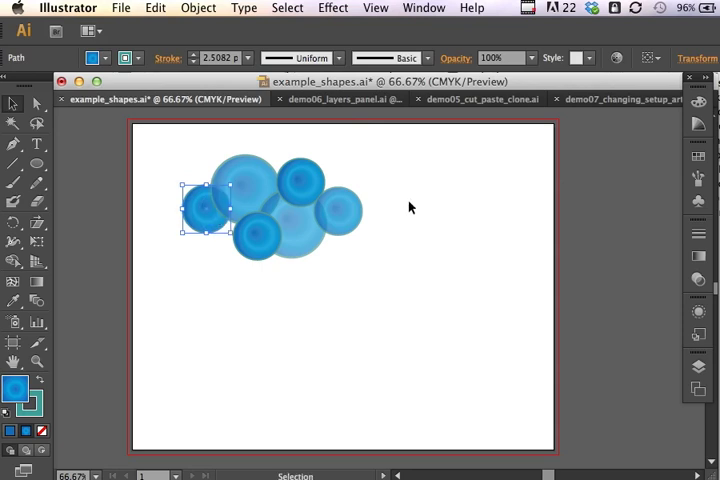
{"action": "left_click", "coordinate": [312, 258]}
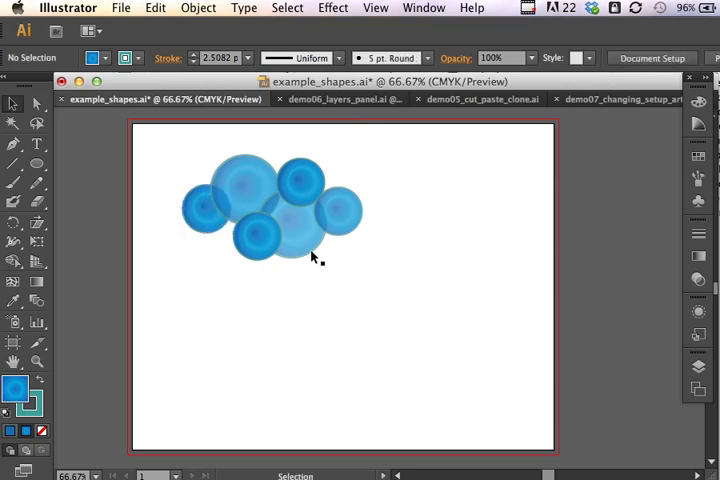
{"action": "mouse_move", "coordinate": [300, 228]}
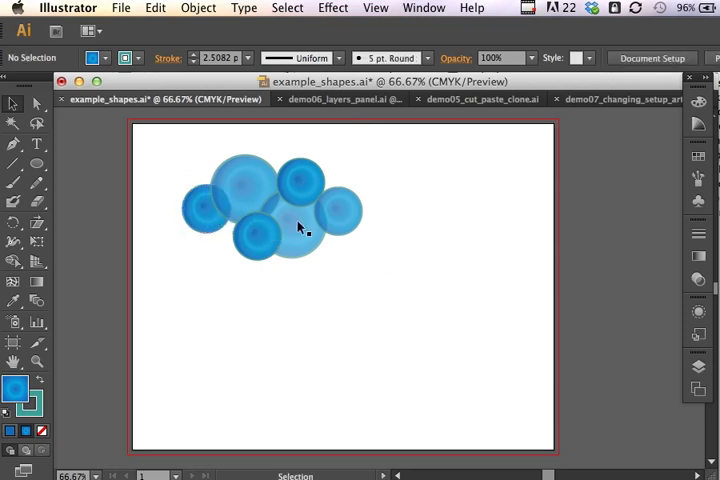
{"action": "mouse_move", "coordinate": [193, 167]}
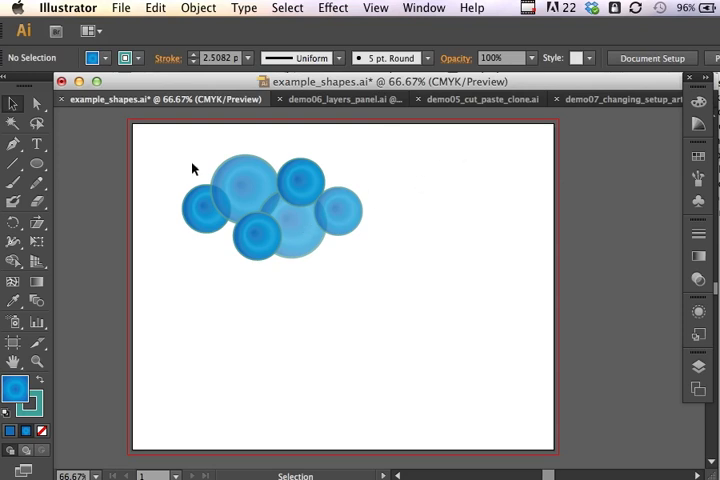
{"action": "mouse_move", "coordinate": [258, 197]}
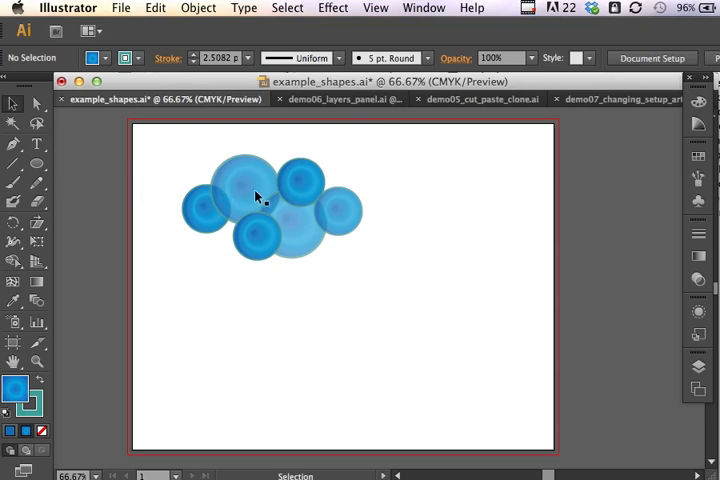
{"action": "mouse_move", "coordinate": [414, 308]}
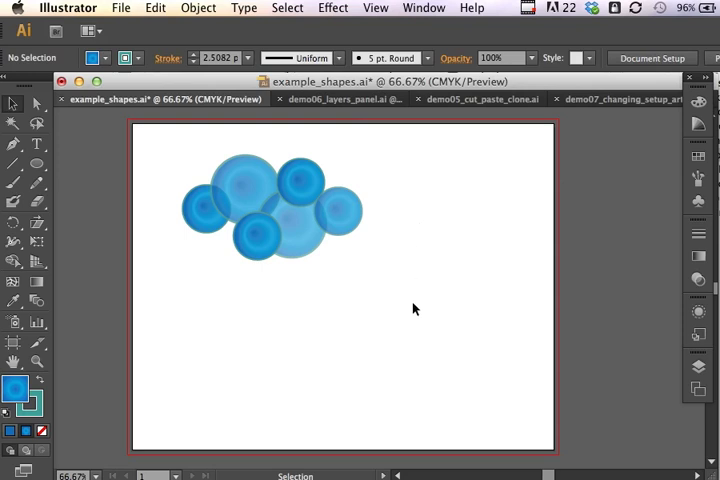
{"action": "mouse_move", "coordinate": [142, 210]}
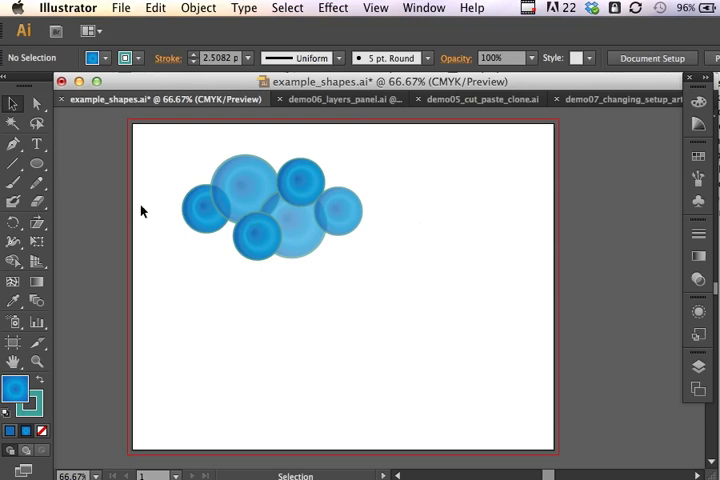
{"action": "mouse_move", "coordinate": [488, 225]}
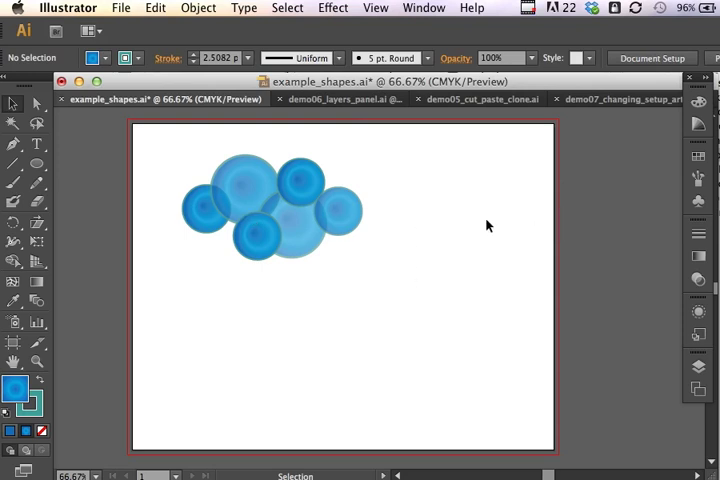
{"action": "mouse_move", "coordinate": [163, 247]}
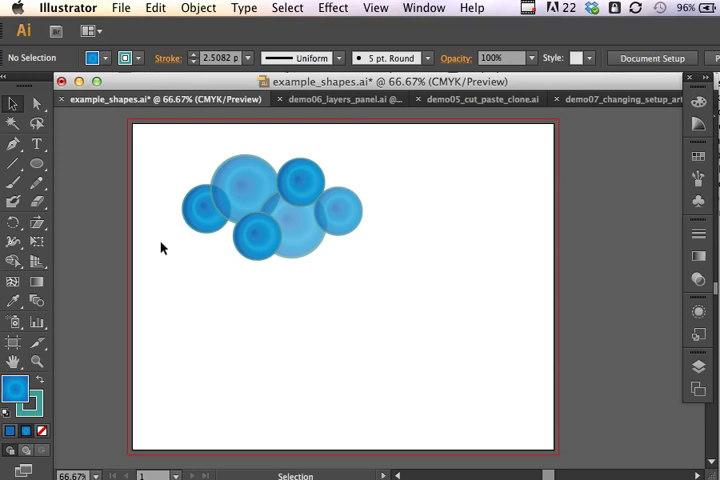
{"action": "mouse_move", "coordinate": [312, 368]}
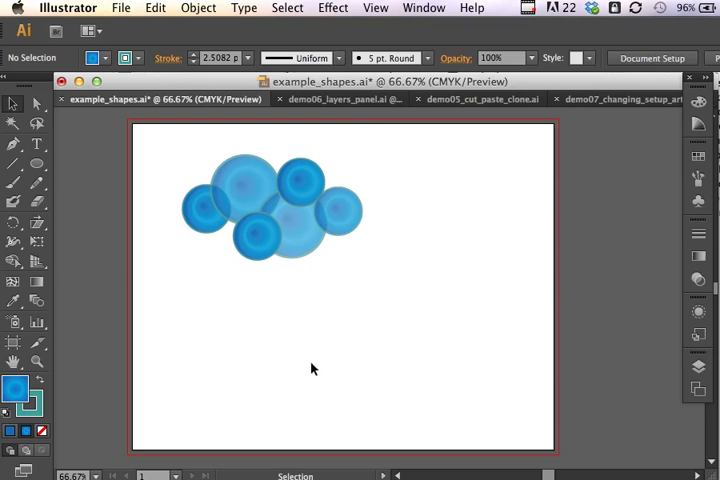
{"action": "mouse_move", "coordinate": [292, 281]}
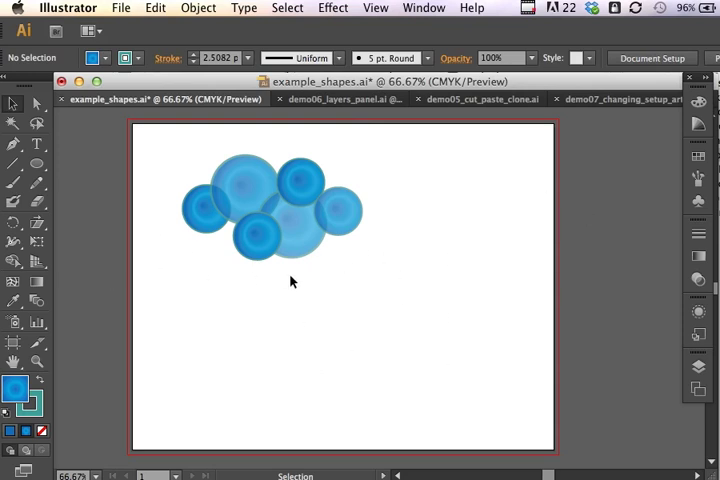
{"action": "mouse_move", "coordinate": [171, 154]}
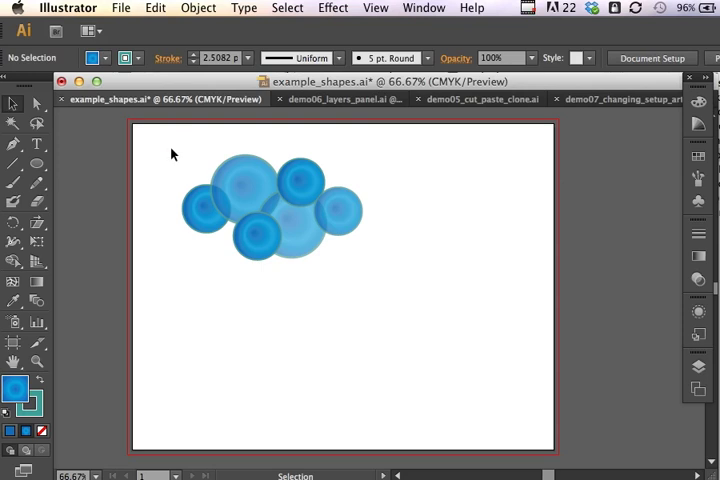
- Marquee-select all six bubbles and group them with Object > Group
{"action": "left_click_drag", "start_coordinate": [173, 152], "coordinate": [378, 273]}
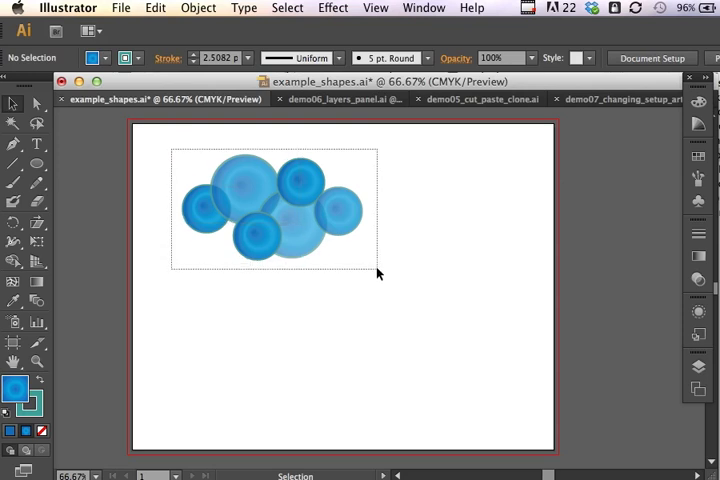
{"action": "left_click", "coordinate": [265, 221]}
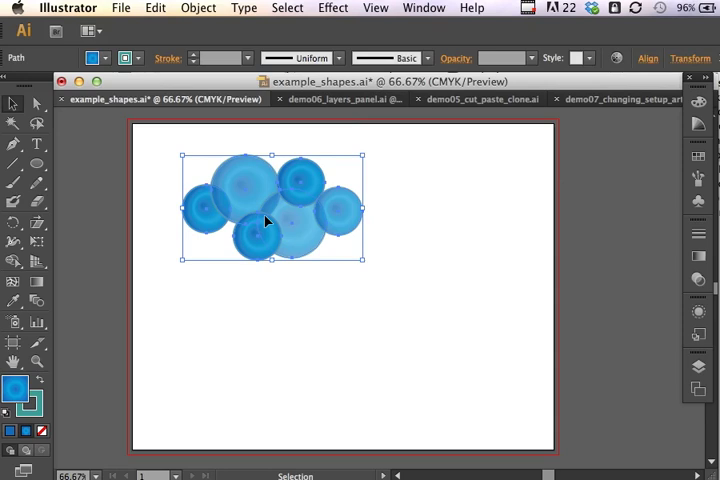
{"action": "mouse_move", "coordinate": [115, 144]}
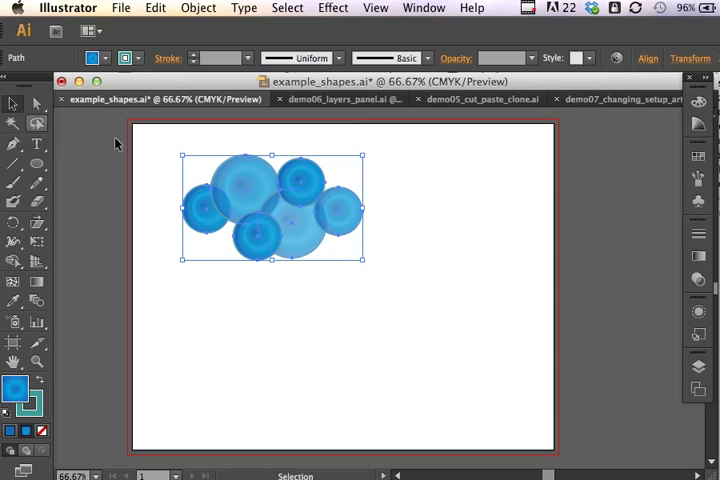
{"action": "mouse_move", "coordinate": [338, 243]}
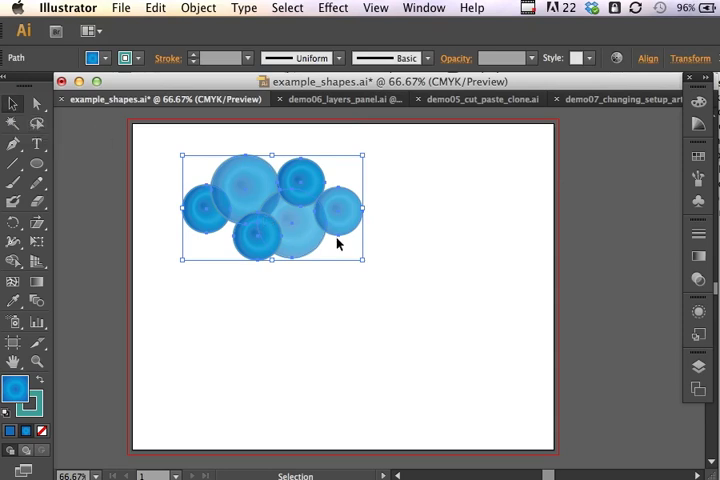
{"action": "mouse_move", "coordinate": [278, 132]}
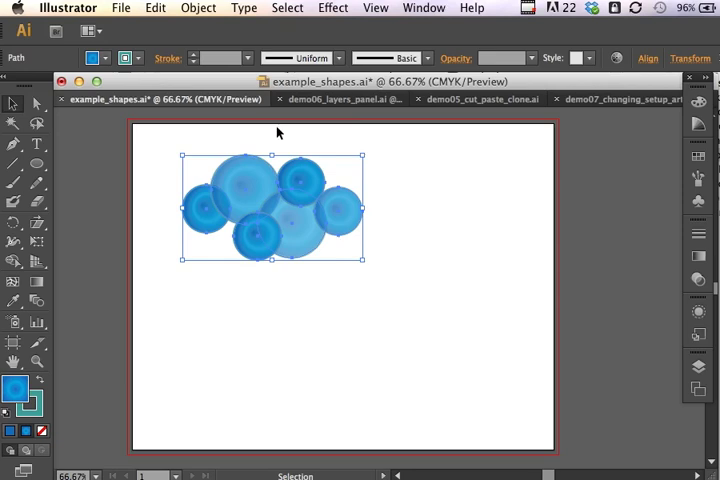
{"action": "left_click", "coordinate": [198, 8]}
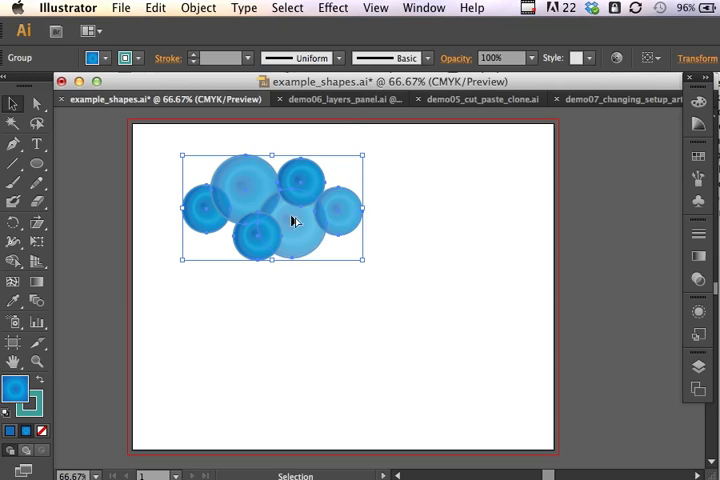
- Duplicate the bubble group, placing copies to the right and lower, overlapping the original
{"action": "left_click_drag", "start_coordinate": [295, 220], "coordinate": [435, 222]}
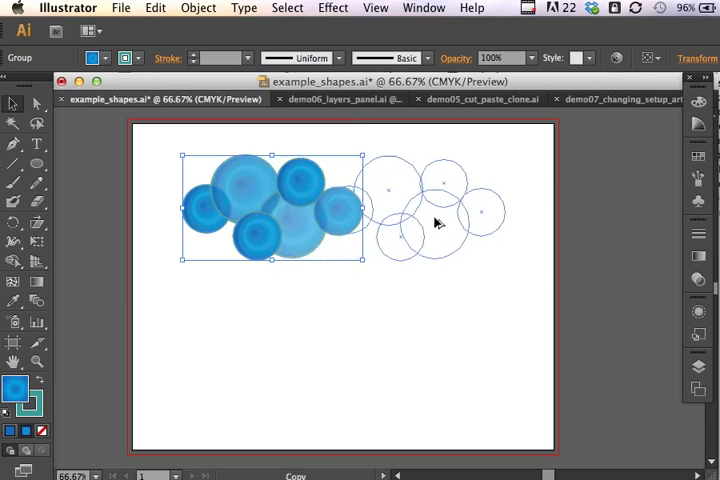
{"action": "left_click_drag", "start_coordinate": [270, 210], "coordinate": [390, 210]}
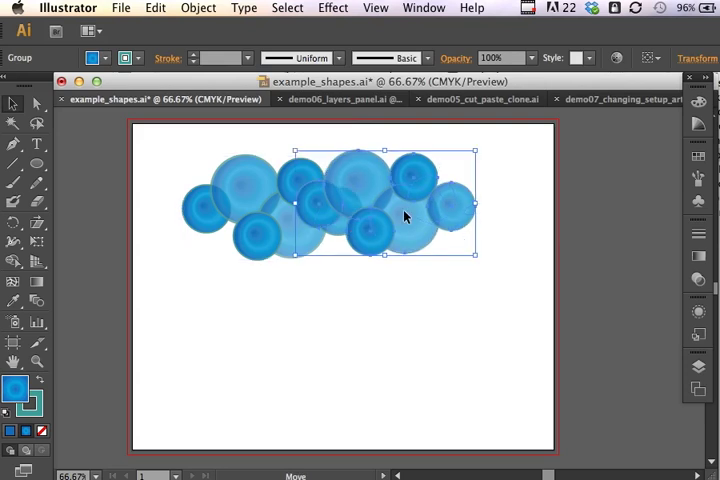
{"action": "mouse_move", "coordinate": [404, 223]}
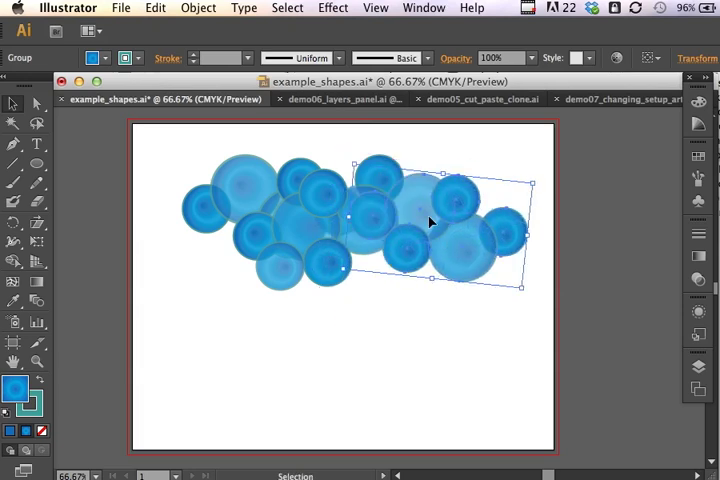
{"action": "left_click_drag", "start_coordinate": [430, 220], "coordinate": [390, 285]}
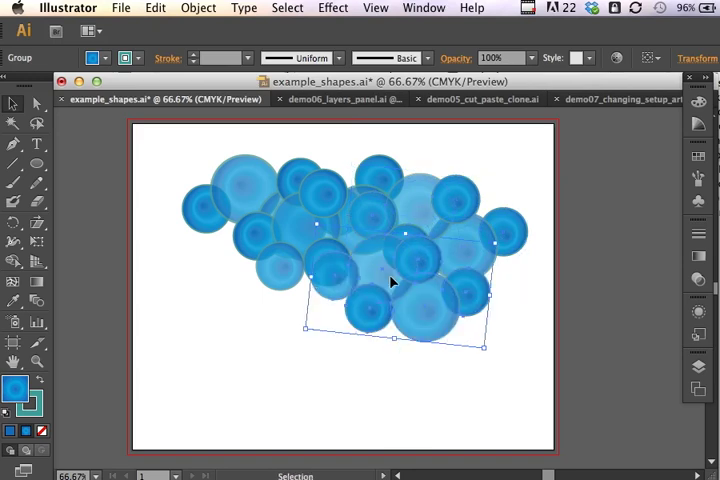
{"action": "mouse_move", "coordinate": [420, 190]}
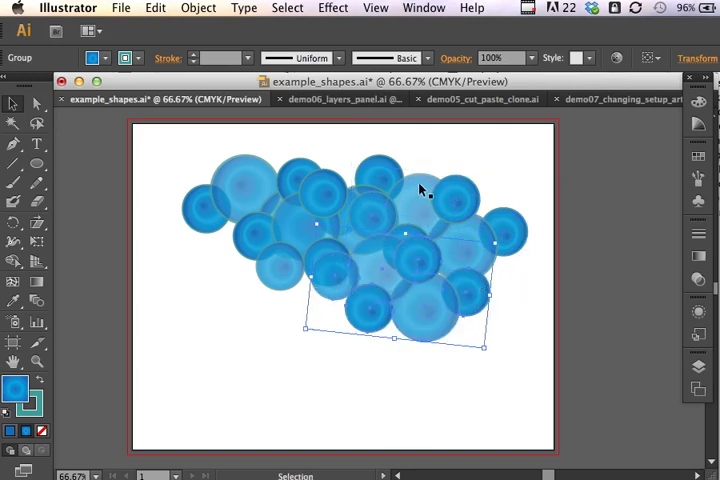
{"action": "mouse_move", "coordinate": [250, 335]}
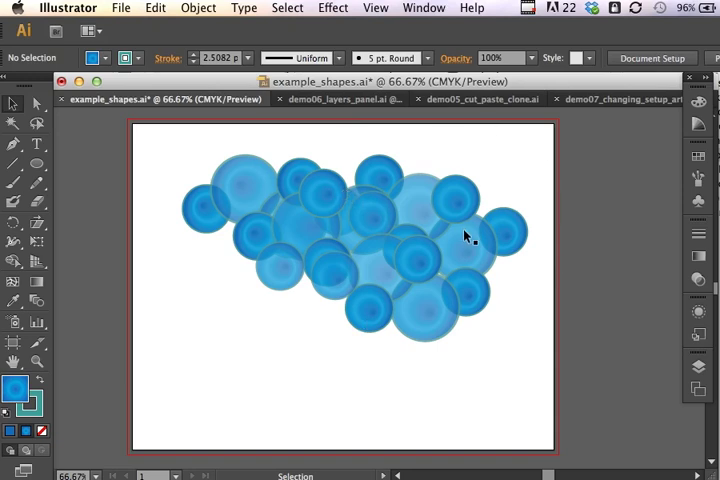
{"action": "mouse_move", "coordinate": [492, 173]}
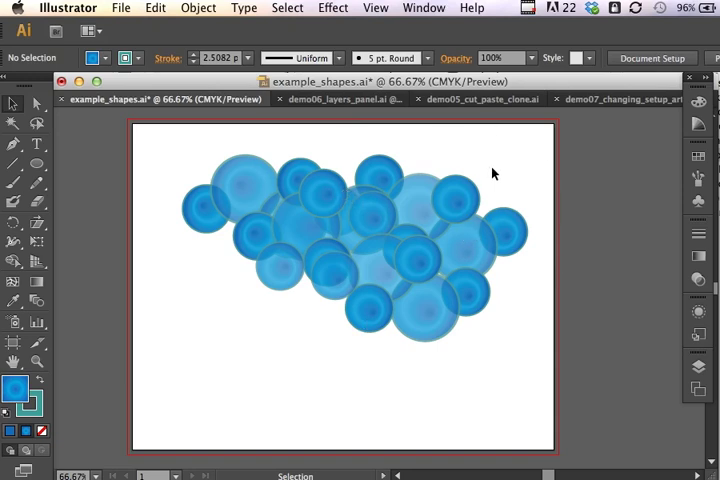